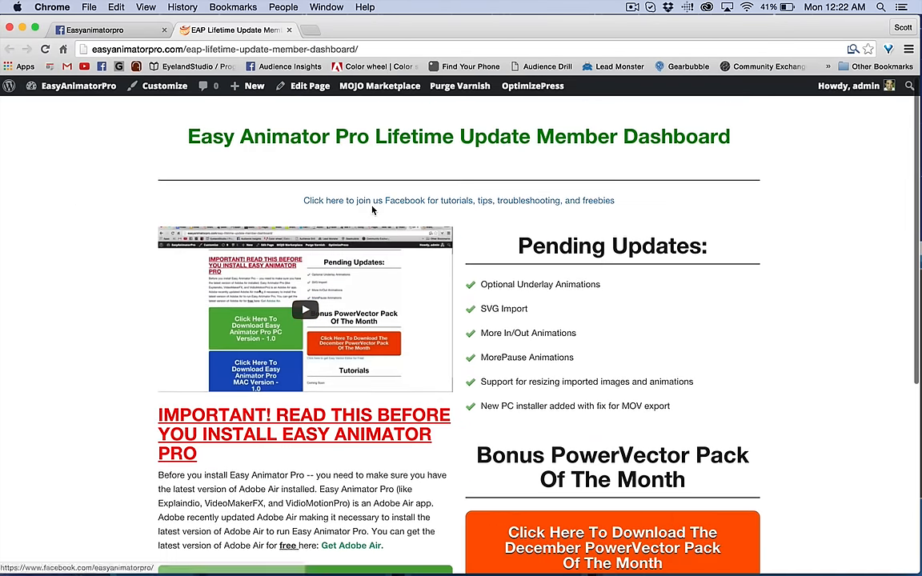
# Step: Browse the member dashboard page before returning to Easy Animator Pro
pyautogui.scroll(-3)
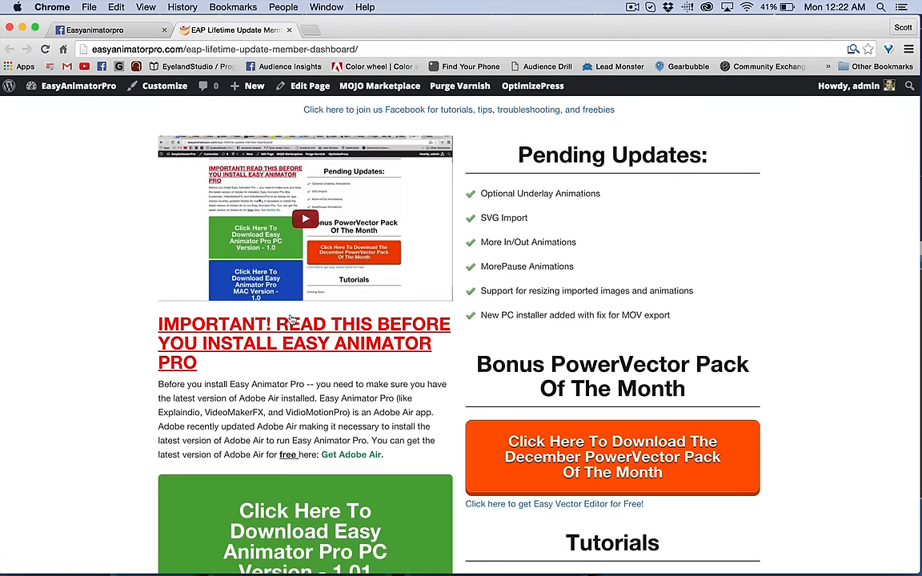
pyautogui.moveTo(351, 455)
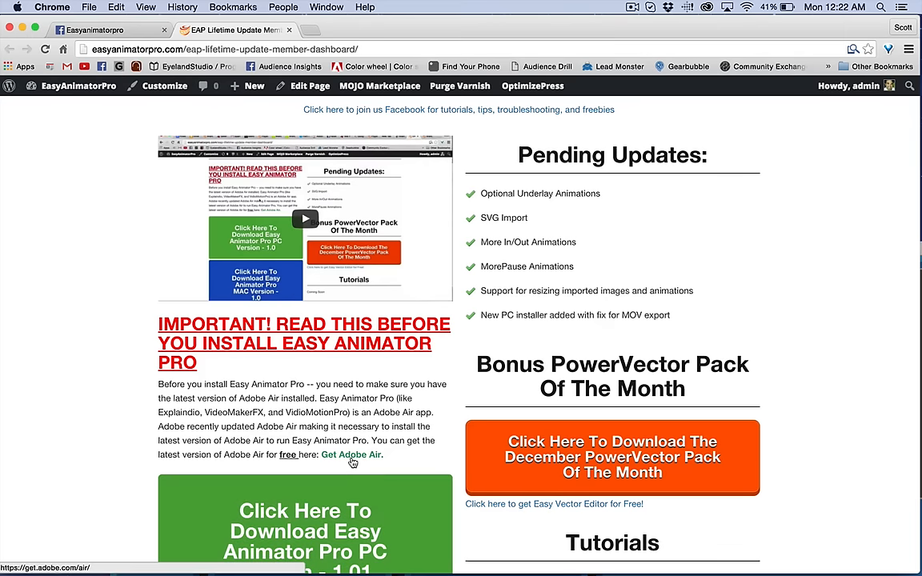
pyautogui.moveTo(305, 220)
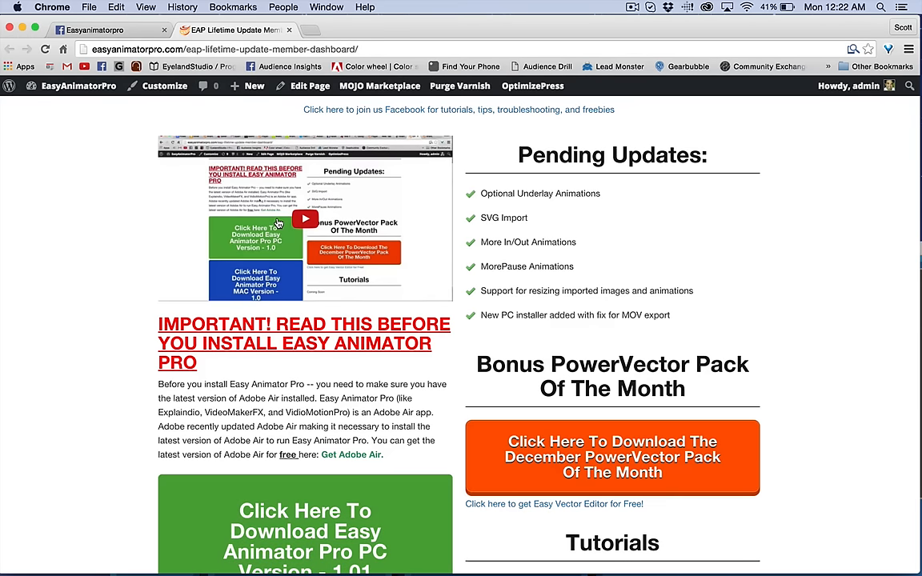
pyautogui.scroll(3)
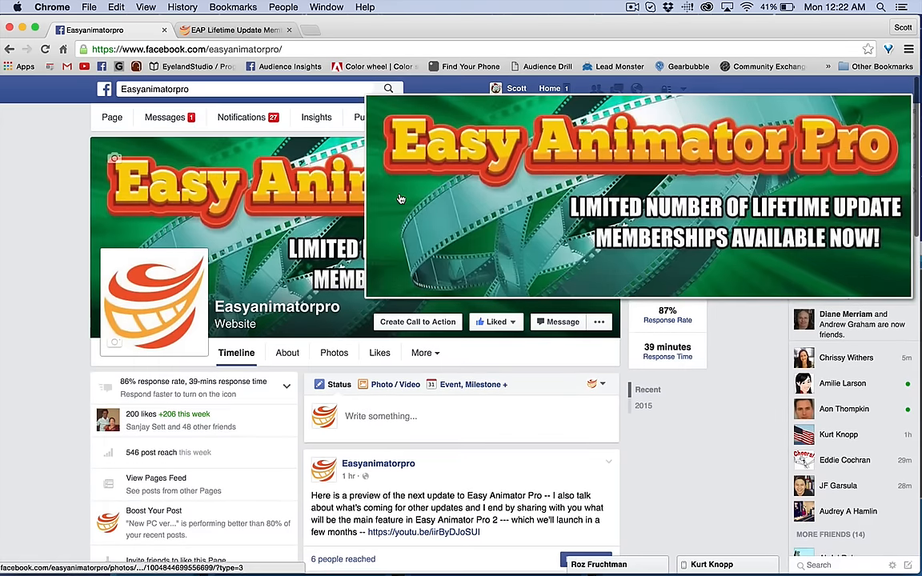
pyautogui.click(232, 29)
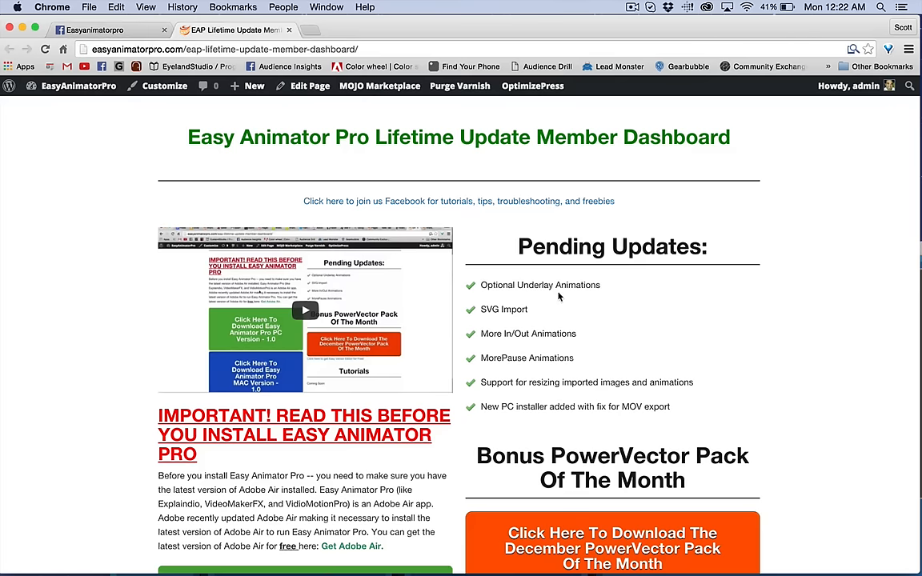
pyautogui.scroll(-3)
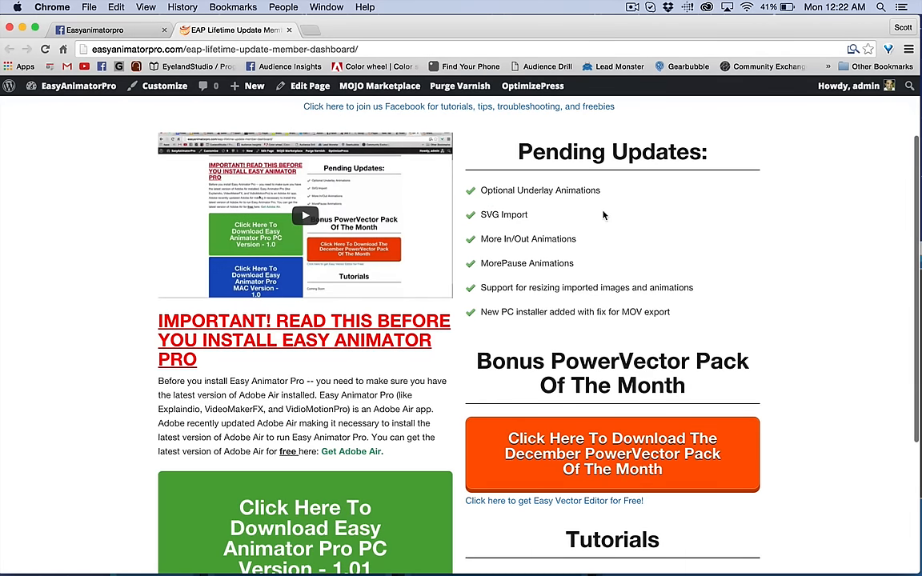
pyautogui.moveTo(523, 207)
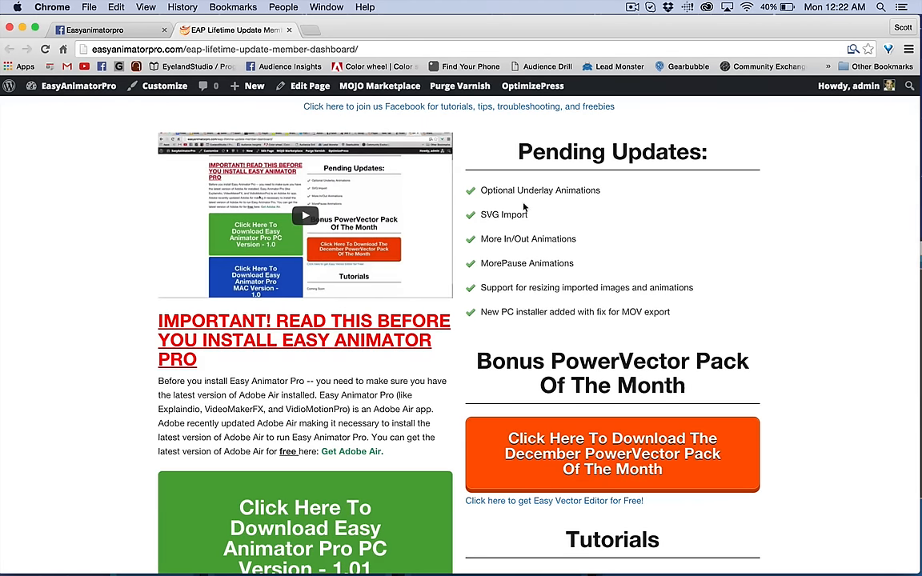
pyautogui.moveTo(484, 207)
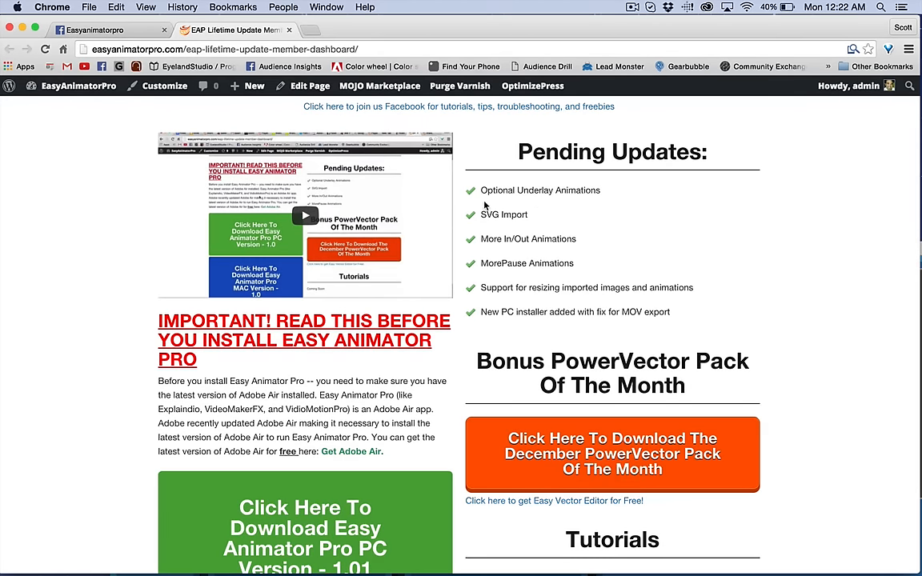
pyautogui.moveTo(552, 281)
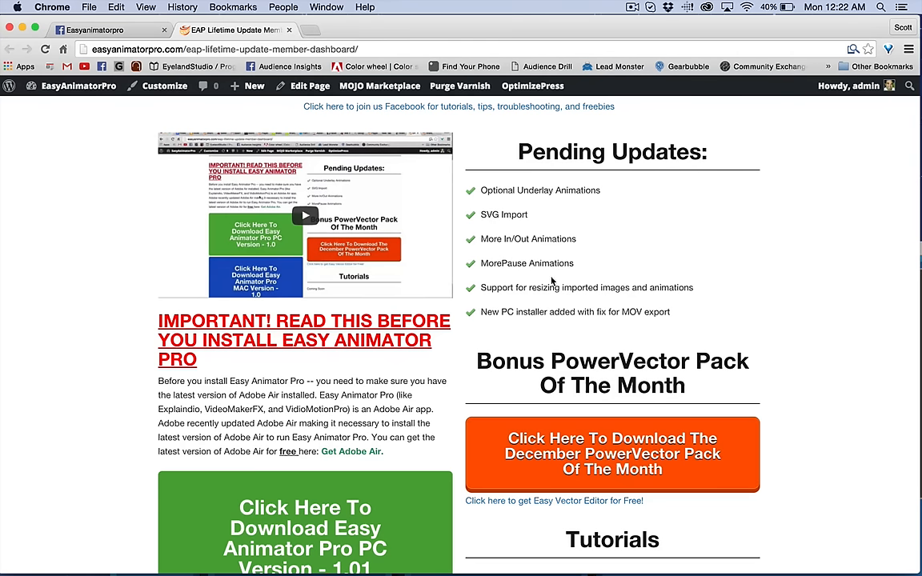
pyautogui.moveTo(649, 287)
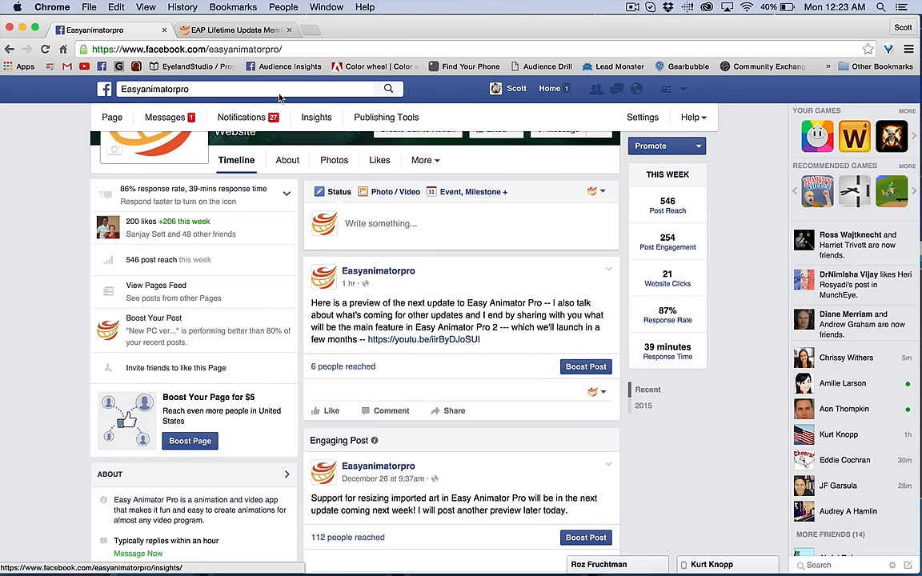
pyautogui.click(232, 30)
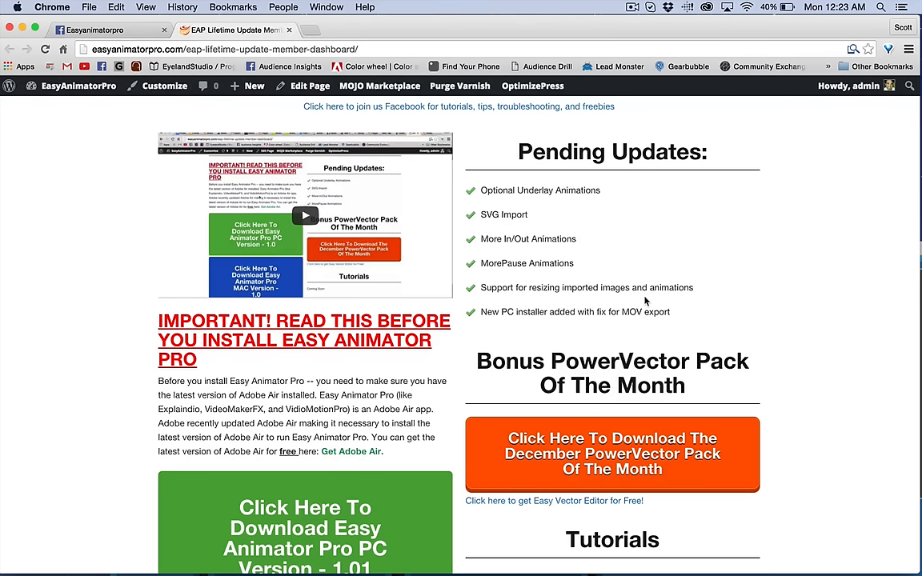
pyautogui.moveTo(625, 279)
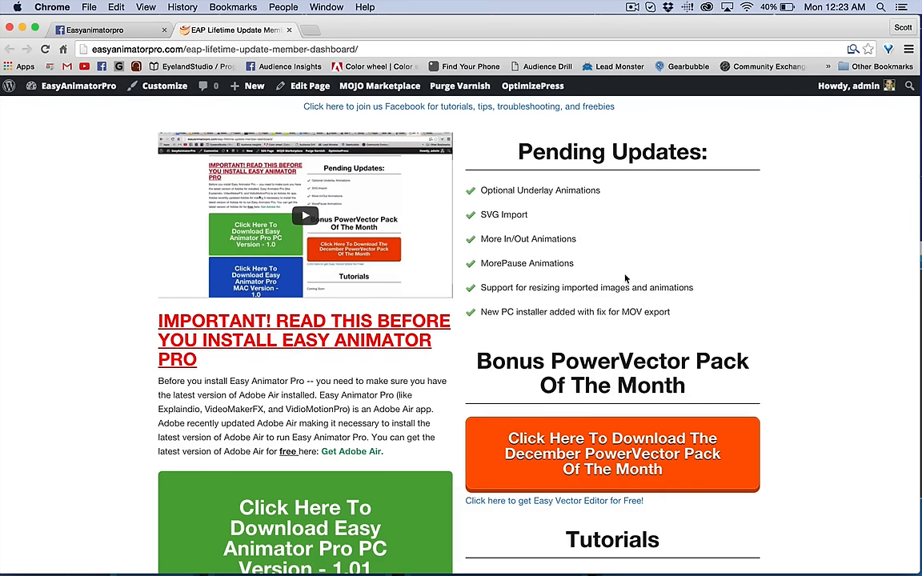
pyautogui.scroll(-3)
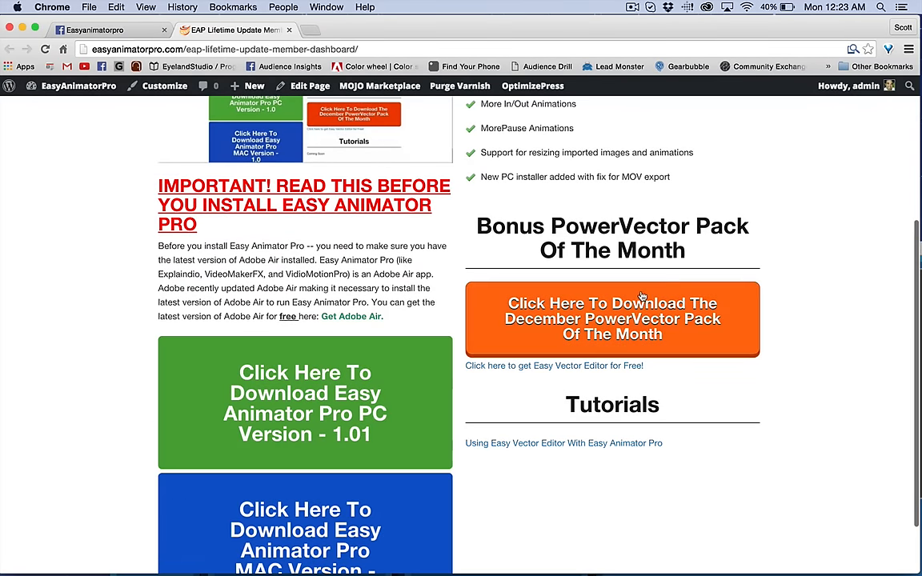
pyautogui.moveTo(617, 319)
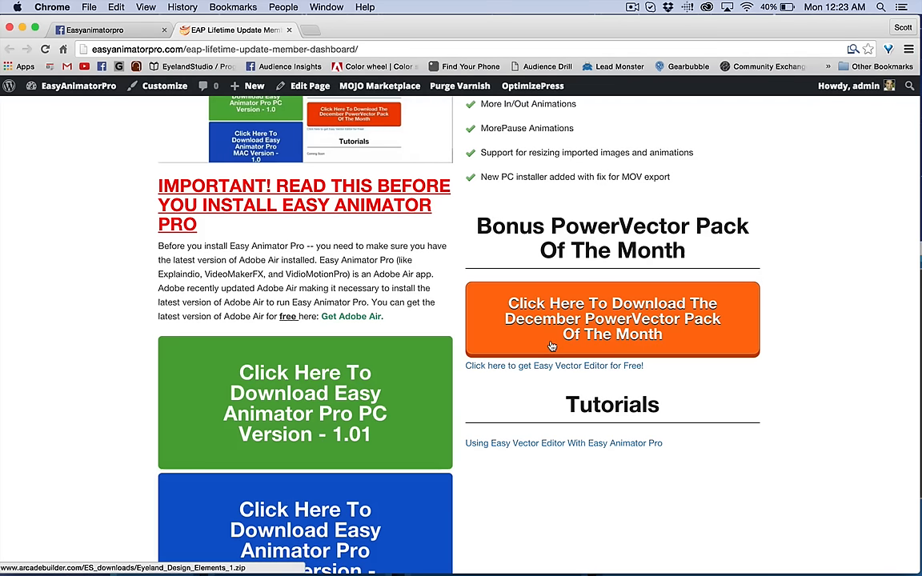
pyautogui.scroll(-3)
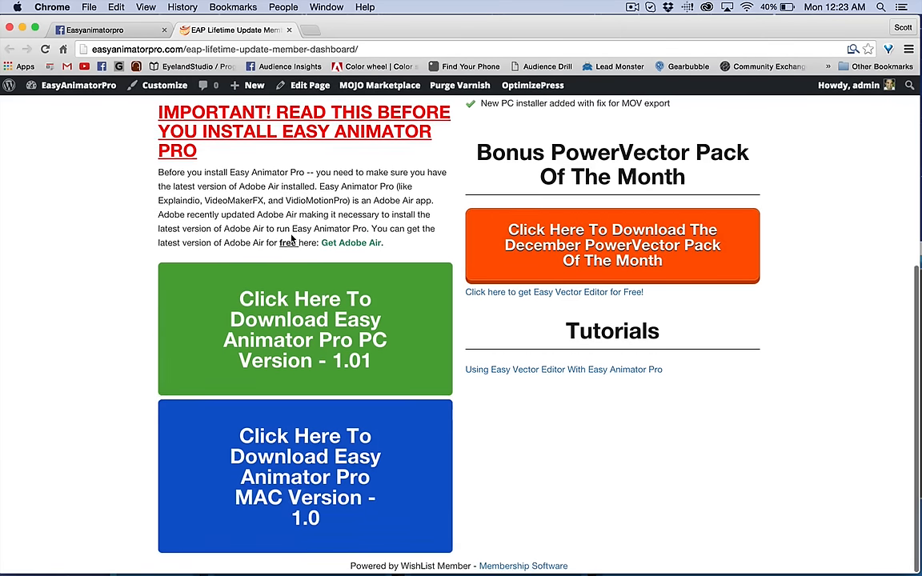
pyautogui.moveTo(275, 358)
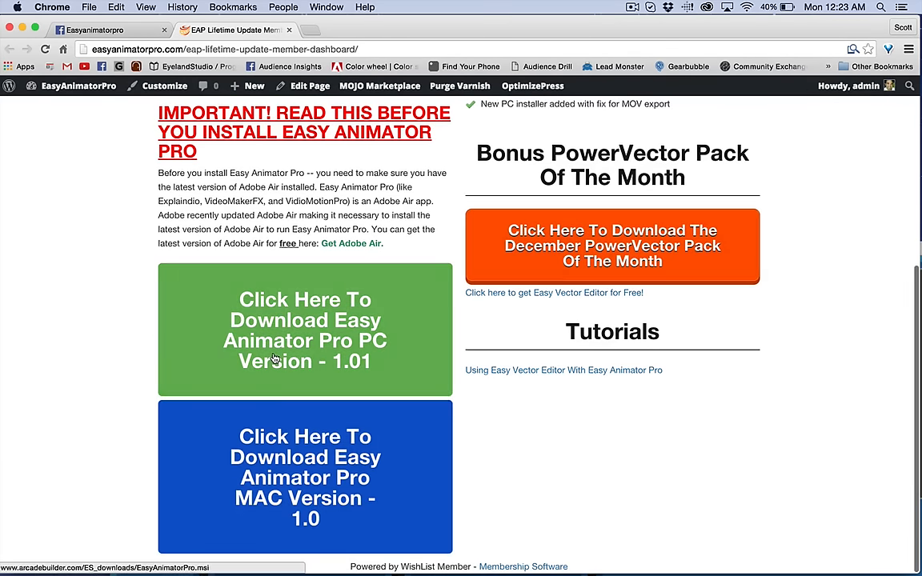
pyautogui.moveTo(201, 275)
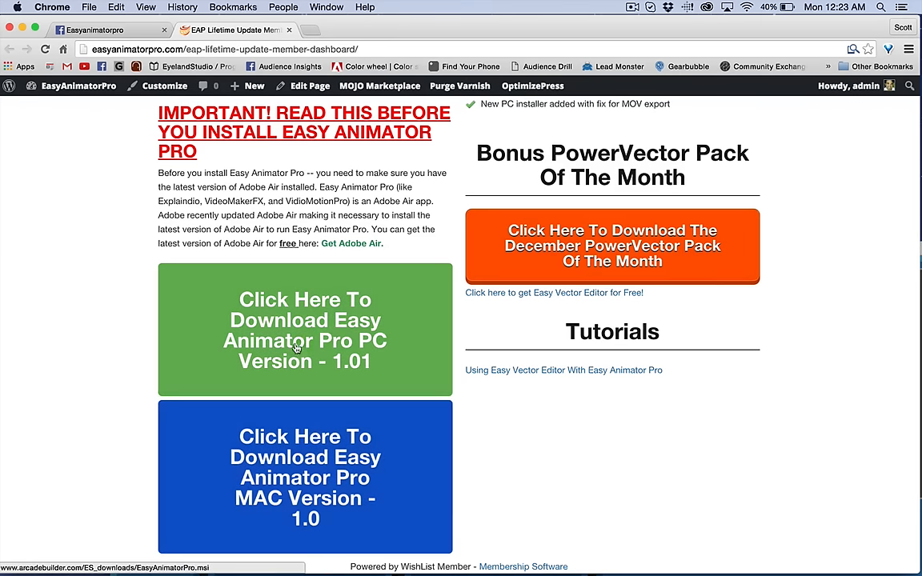
pyautogui.moveTo(365, 457)
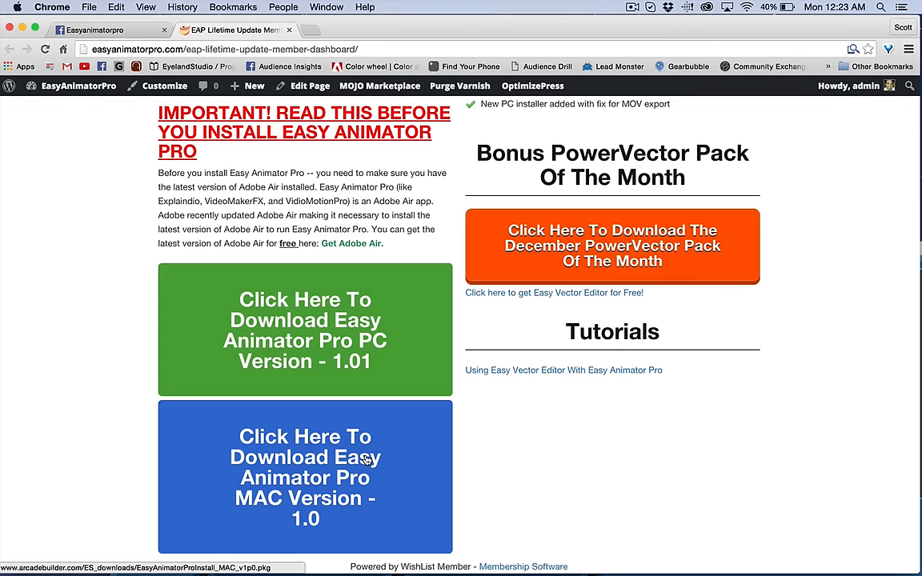
pyautogui.moveTo(413, 488)
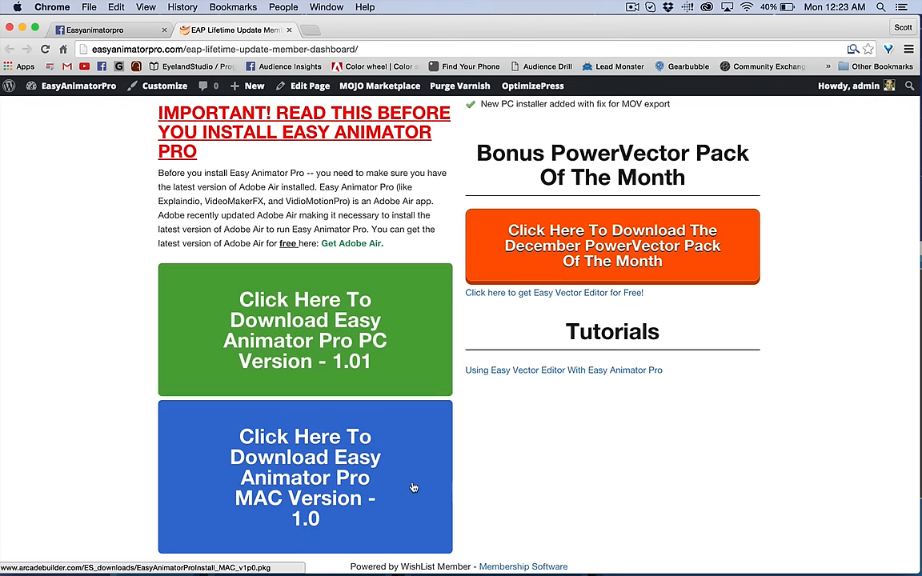
pyautogui.moveTo(291, 357)
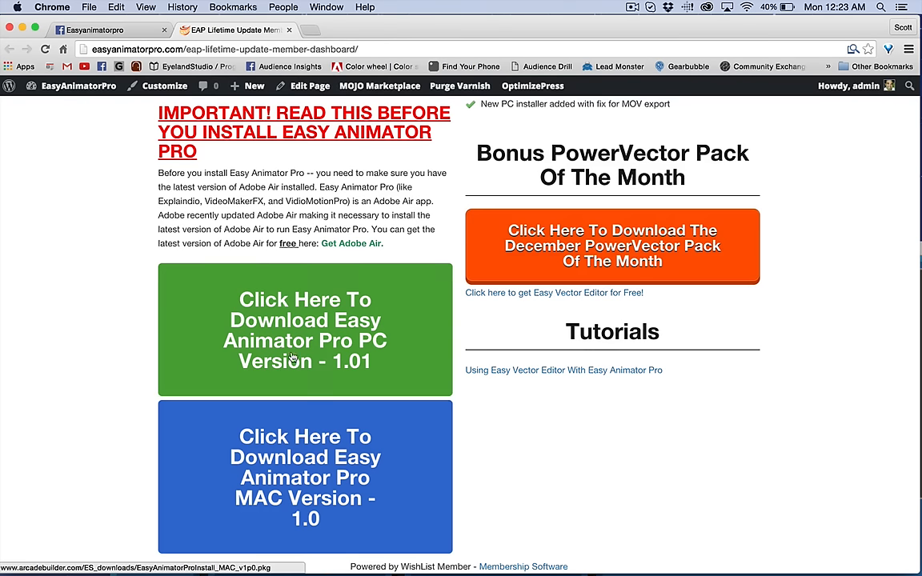
pyautogui.moveTo(380, 311)
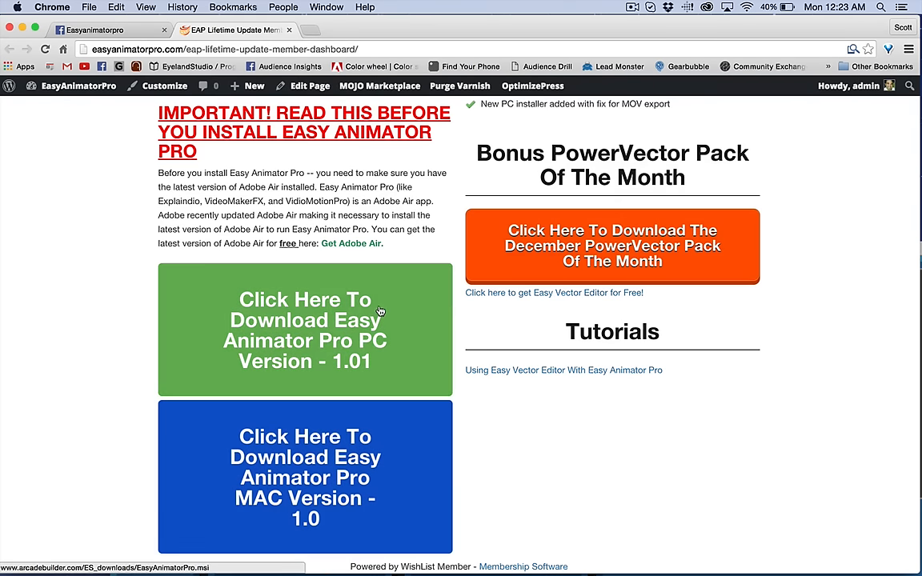
pyautogui.moveTo(574, 484)
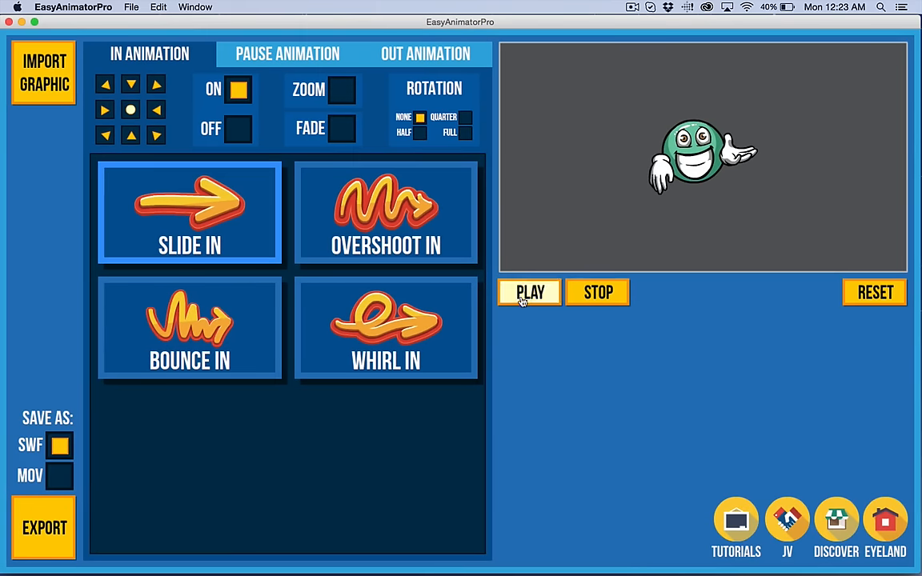
pyautogui.moveTo(736, 524)
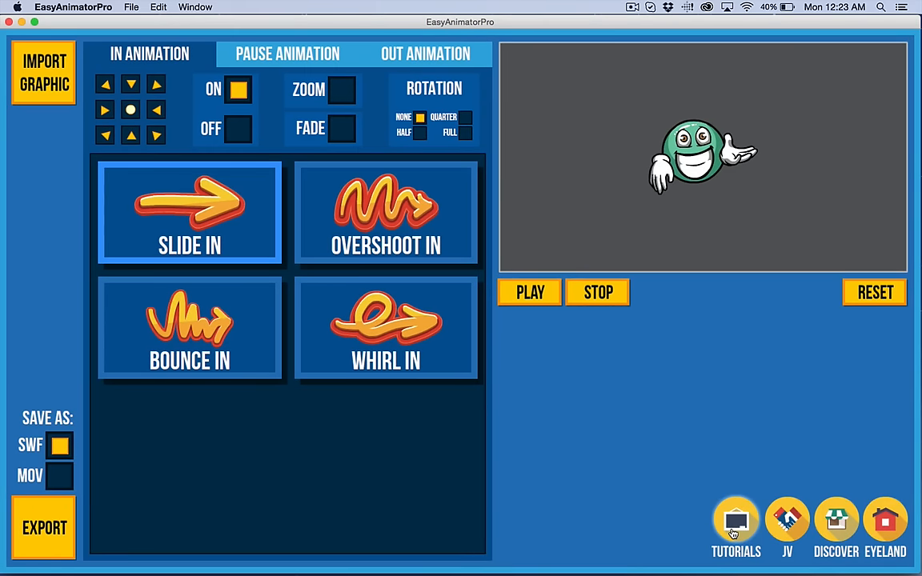
pyautogui.moveTo(787, 519)
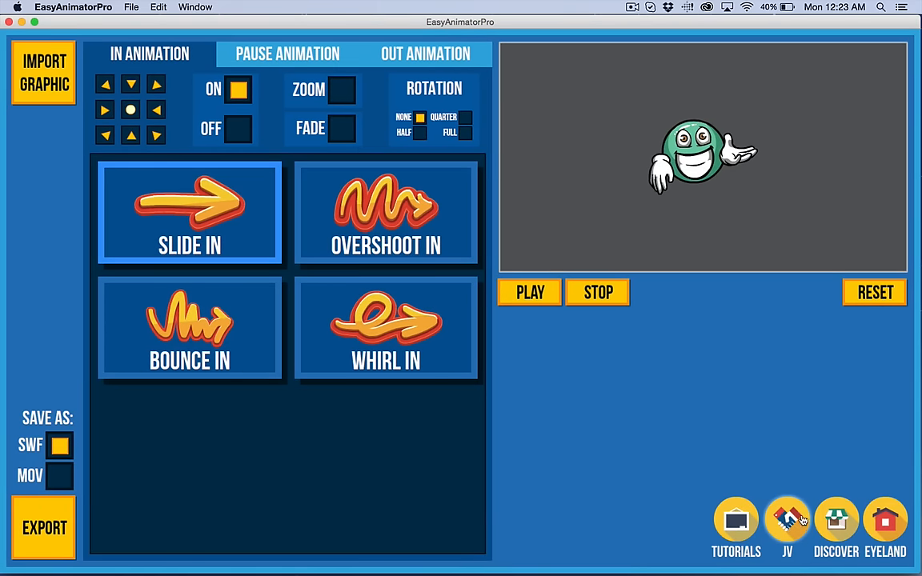
pyautogui.moveTo(699, 398)
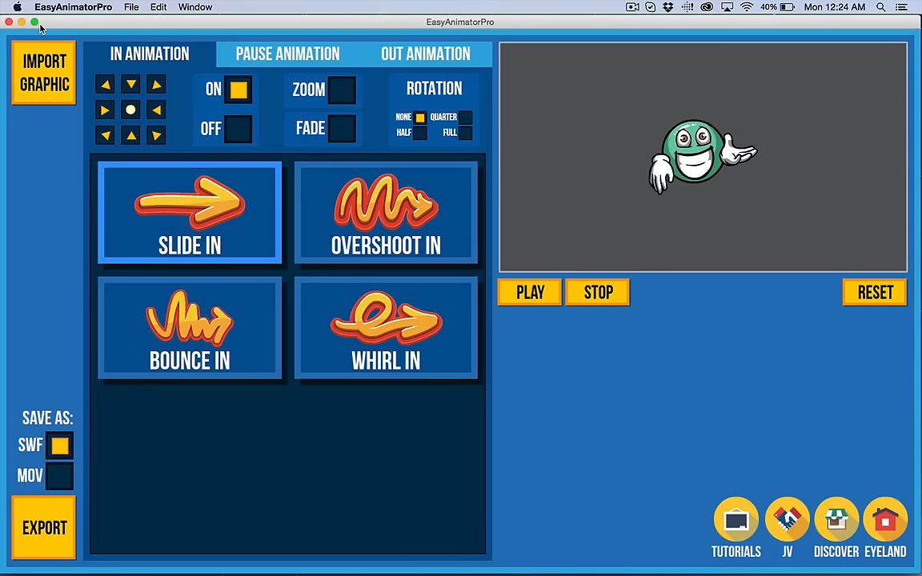
pyautogui.moveTo(135, 112)
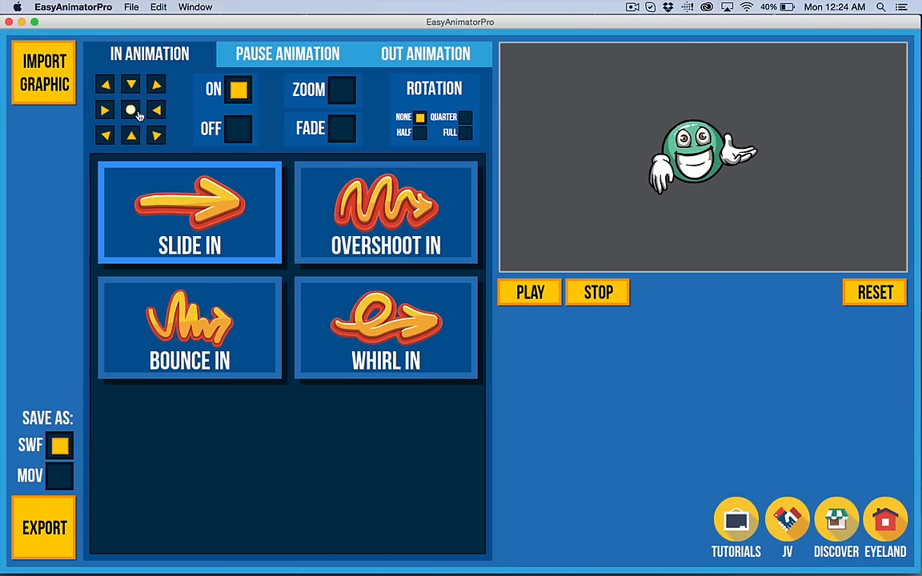
pyautogui.moveTo(35, 158)
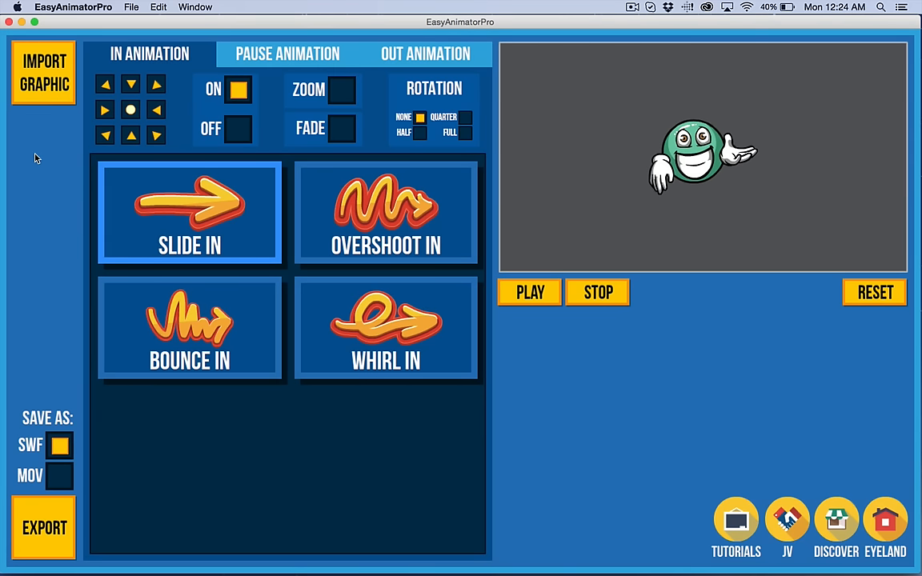
pyautogui.moveTo(46, 206)
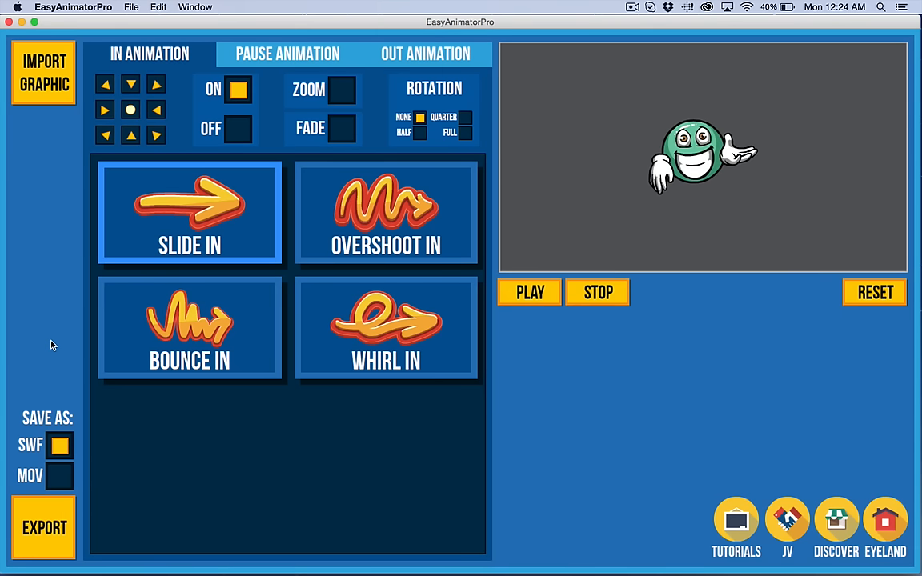
pyautogui.click(189, 328)
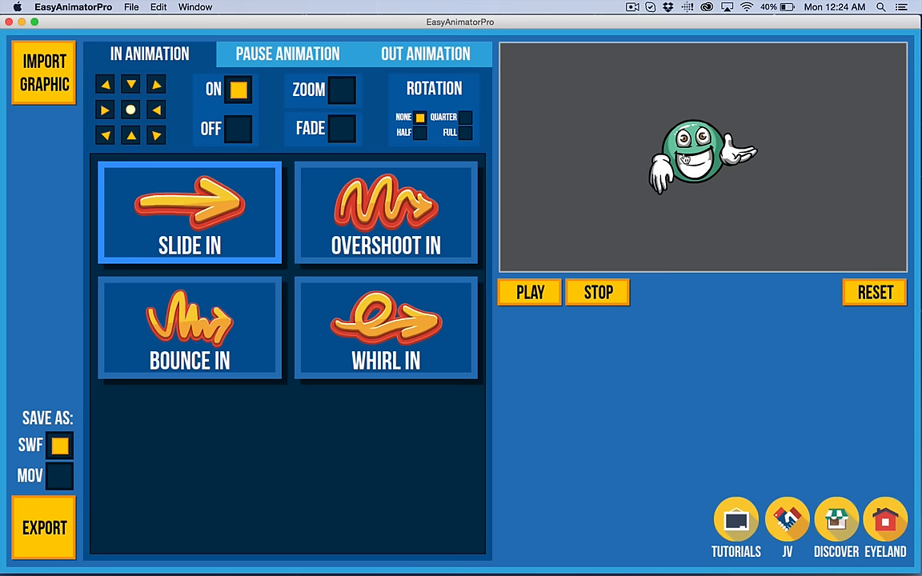
pyautogui.moveTo(460, 233)
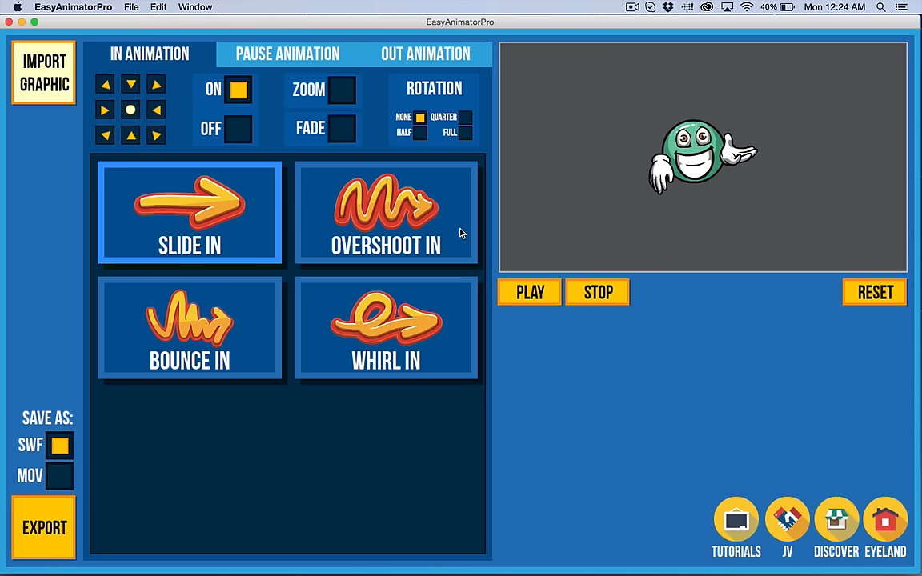
# Step: Import demo.swf from the Desktop as the graphic, replacing the smiley with the lightbulb-head badge
pyautogui.click(43, 72)
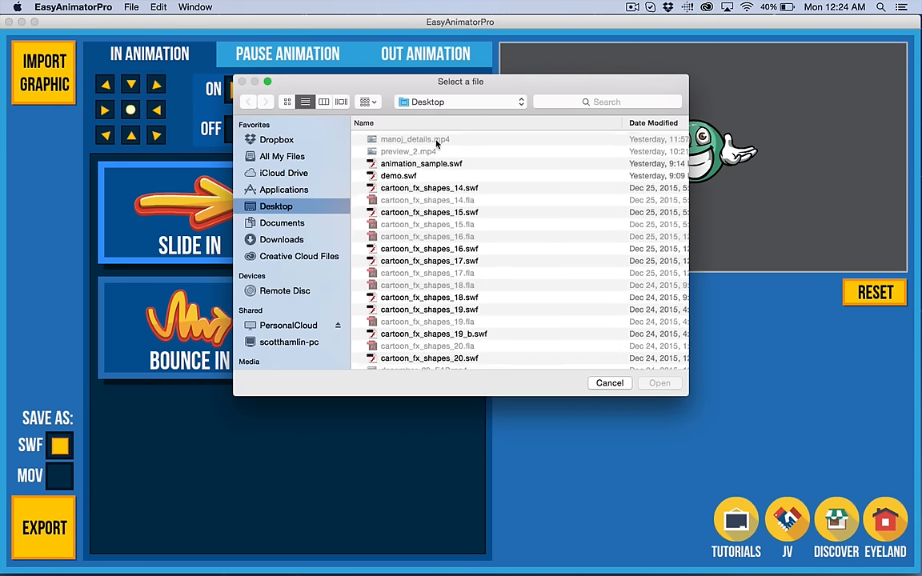
pyautogui.click(398, 174)
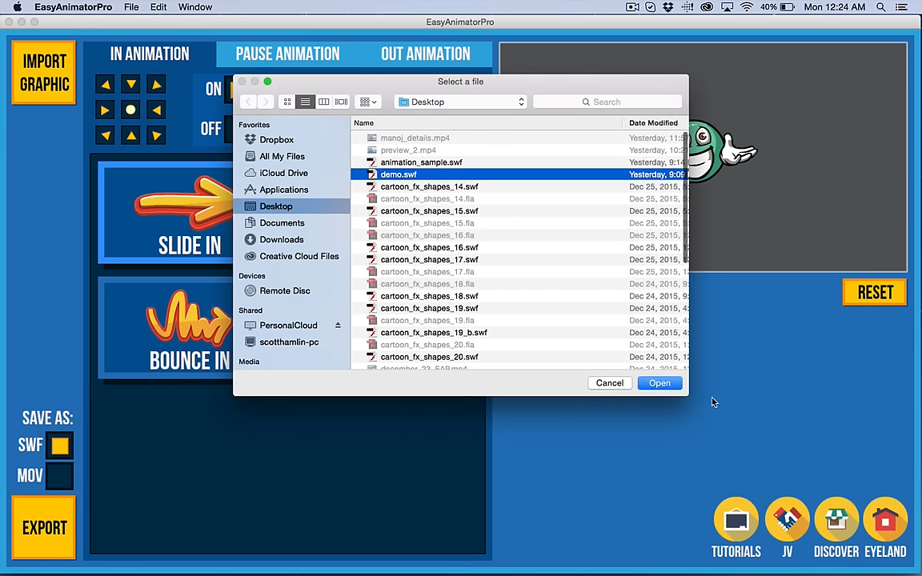
pyautogui.click(658, 382)
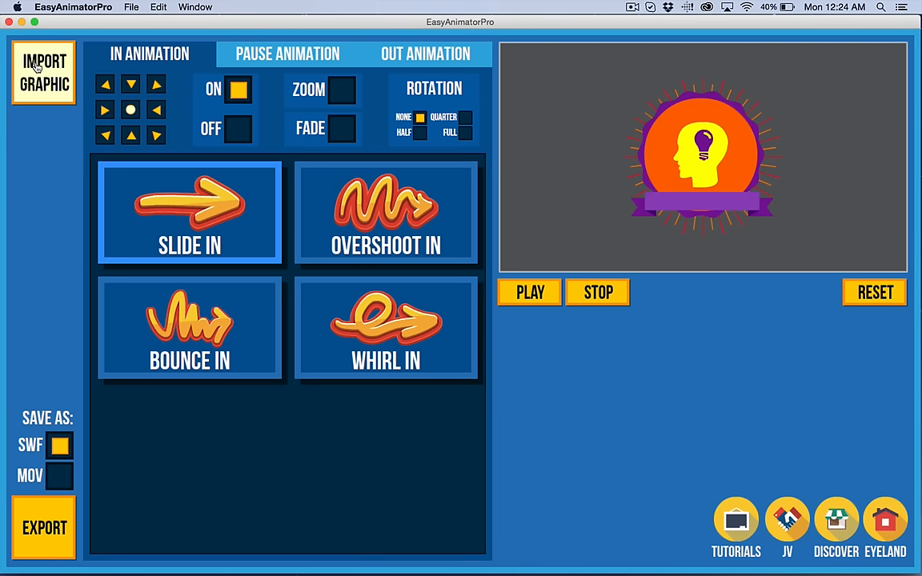
pyautogui.moveTo(60, 414)
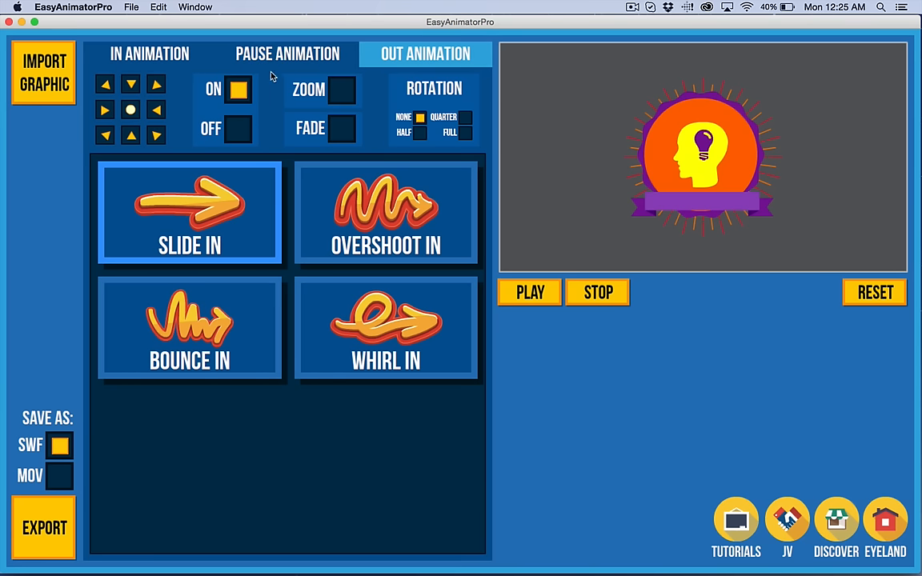
# Step: Set the entrance direction to left and preview the entrance animation a few times
pyautogui.click(425, 54)
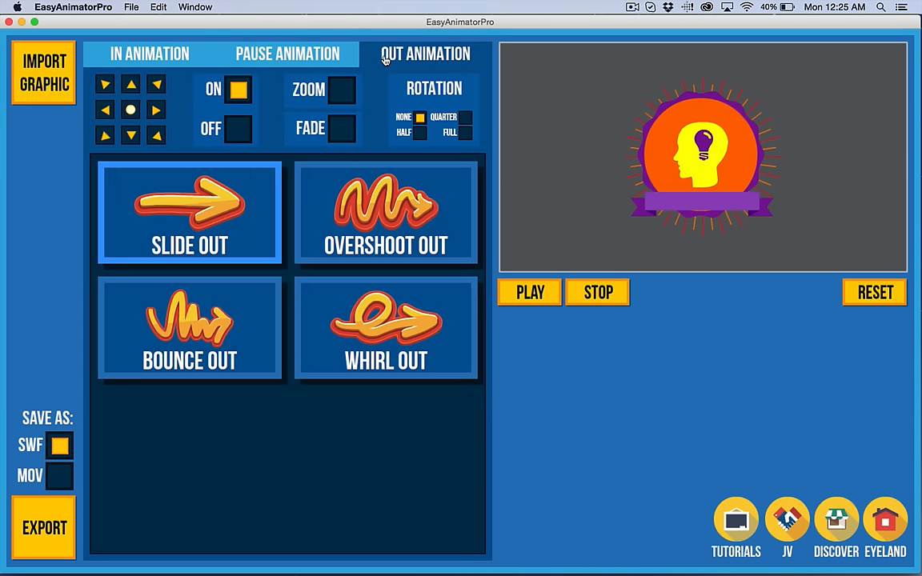
pyautogui.click(149, 53)
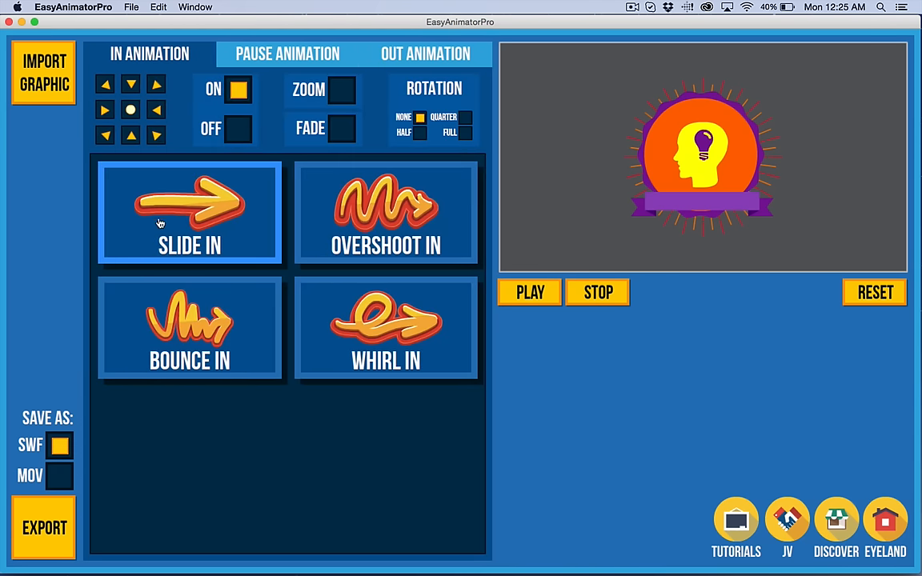
pyautogui.moveTo(262, 226)
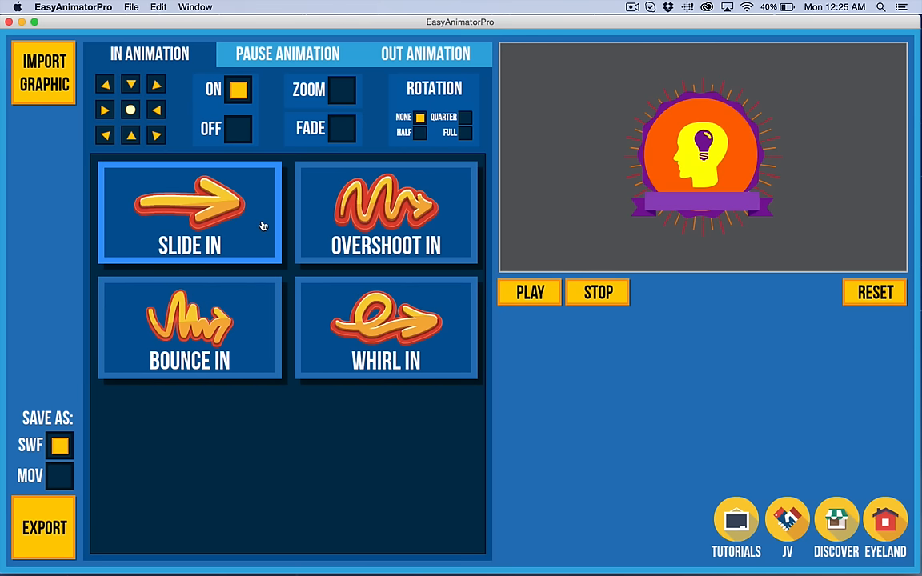
pyautogui.moveTo(226, 221)
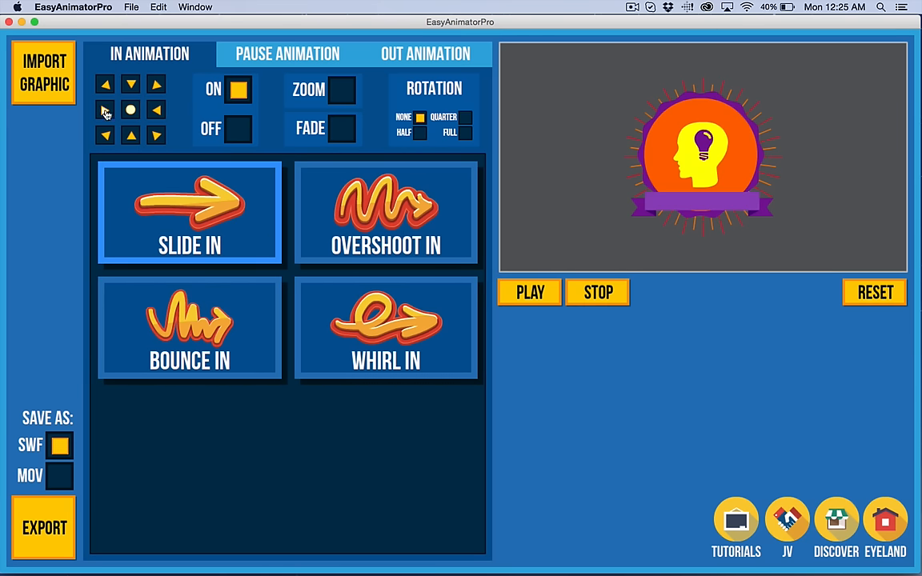
pyautogui.click(105, 109)
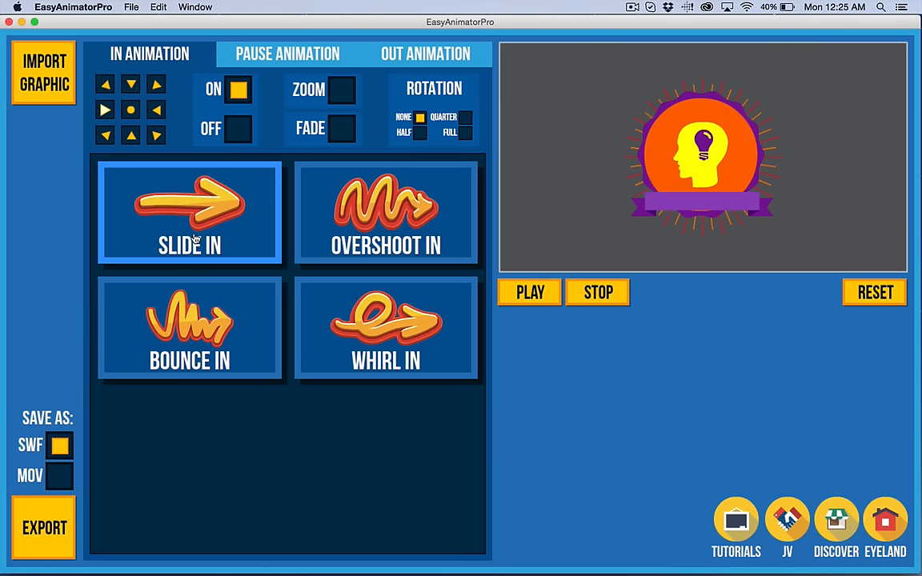
pyautogui.click(530, 292)
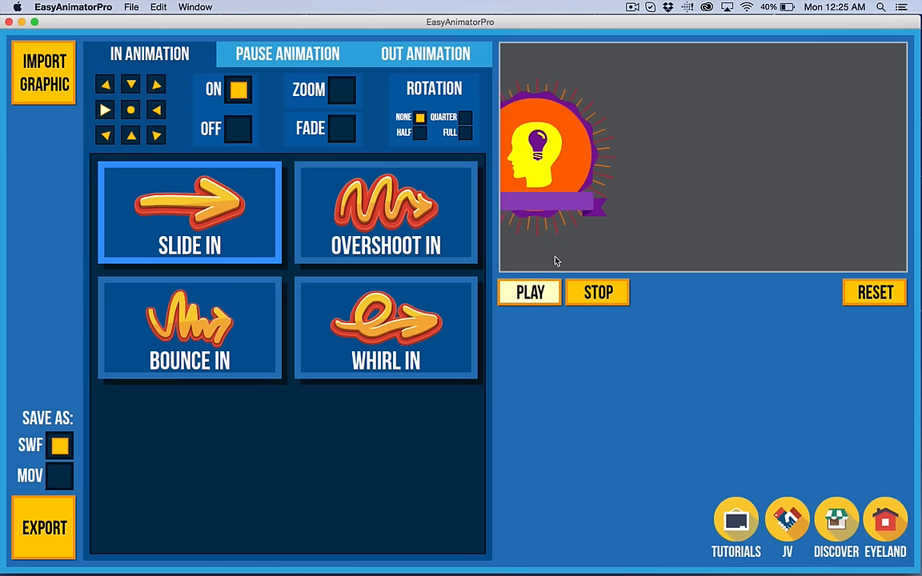
pyautogui.click(530, 292)
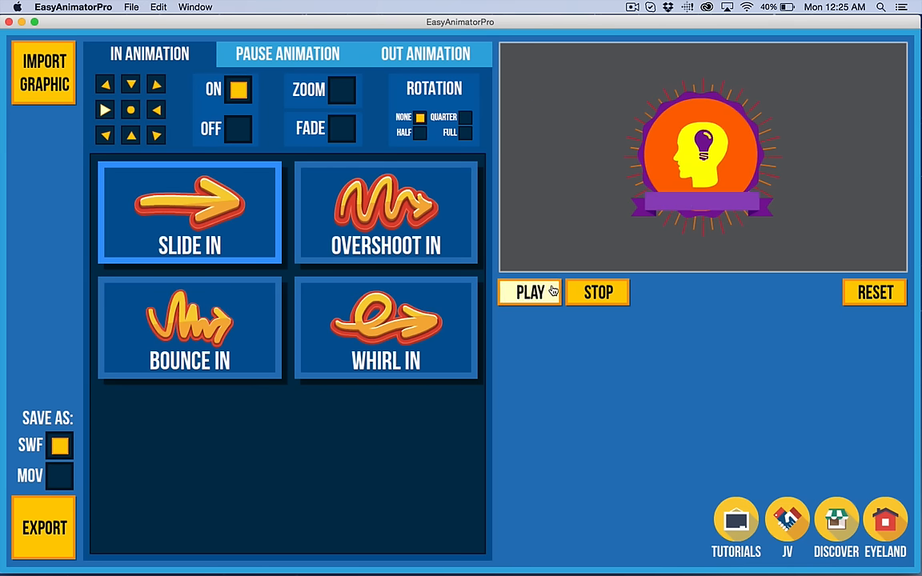
pyautogui.click(530, 291)
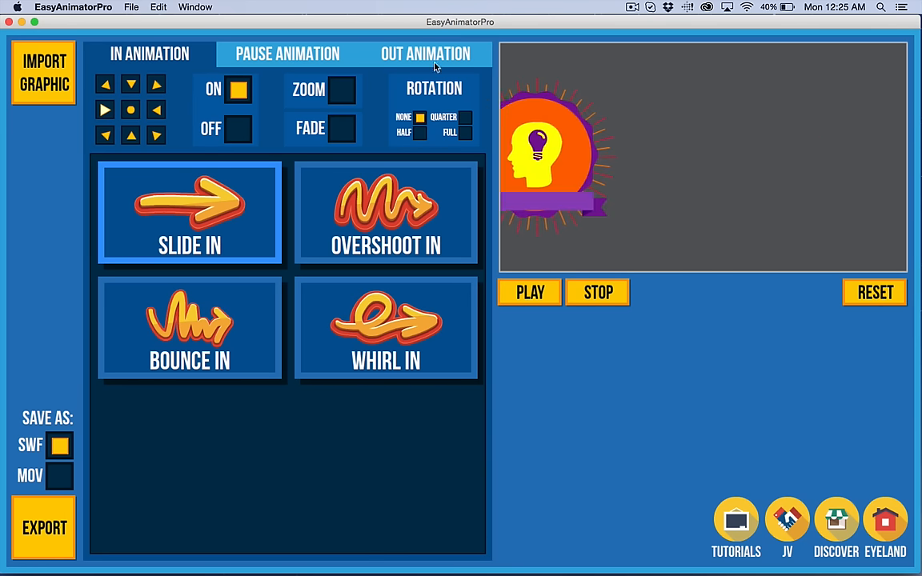
# Step: Try Overshoot and Bounce In, then choose Whirl In with Zoom ticked
pyautogui.click(386, 212)
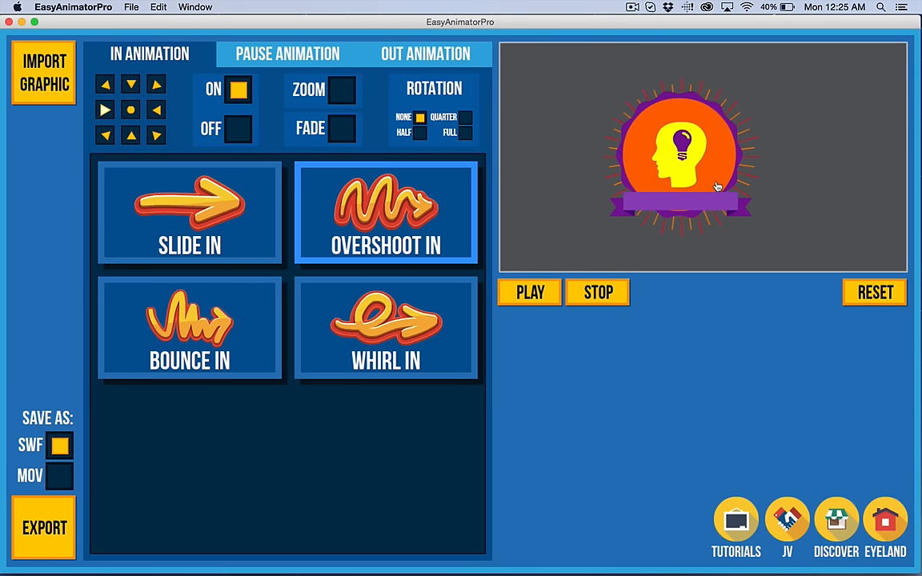
pyautogui.click(190, 328)
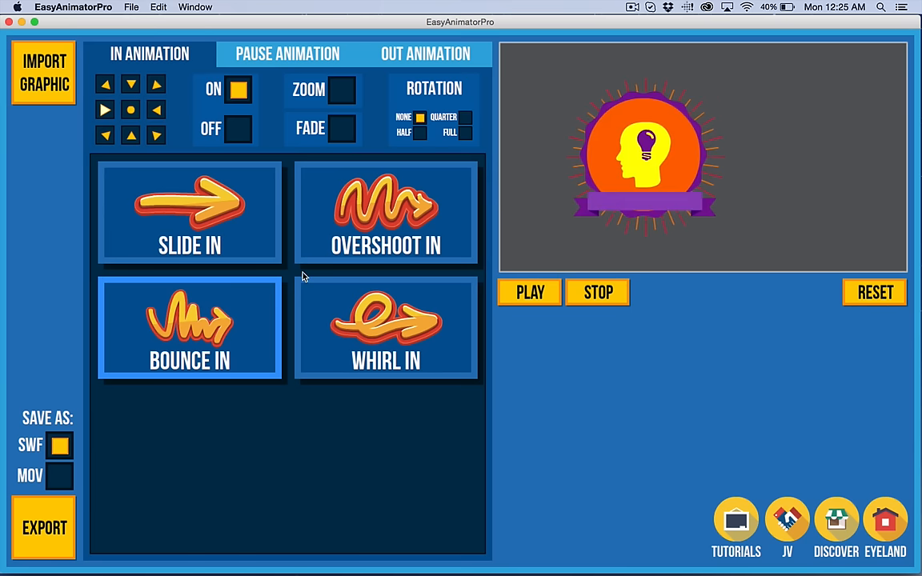
pyautogui.click(385, 328)
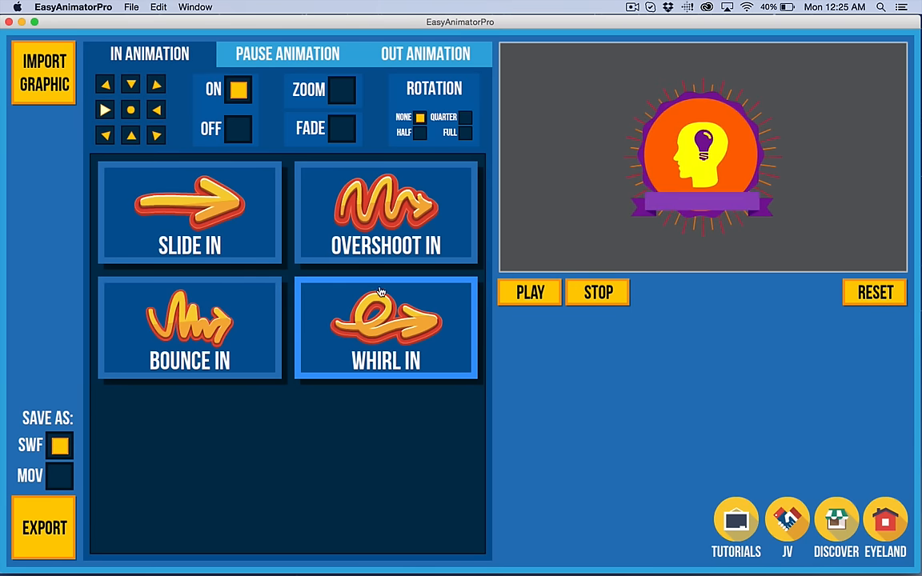
pyautogui.click(342, 89)
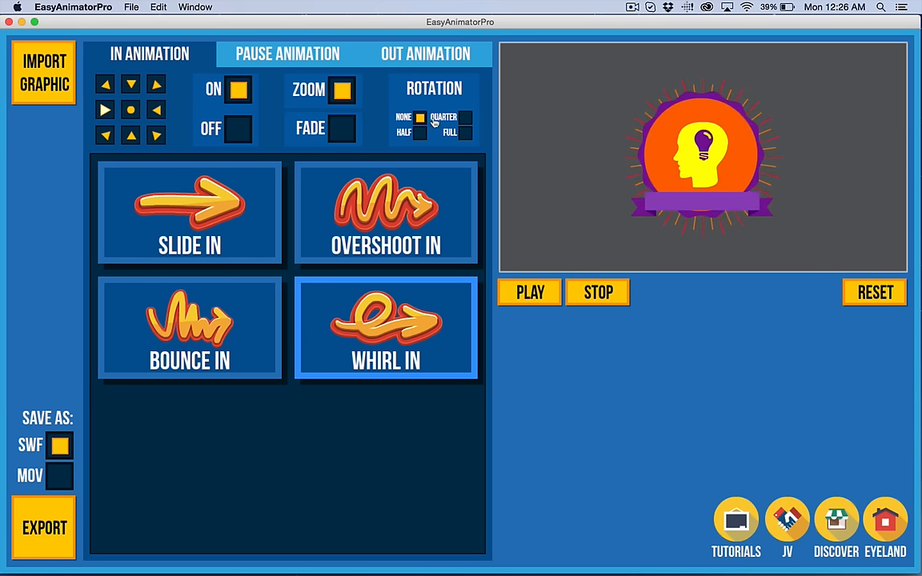
# Step: Set the exit to Whirl Out toward the right with Zoom
pyautogui.click(425, 53)
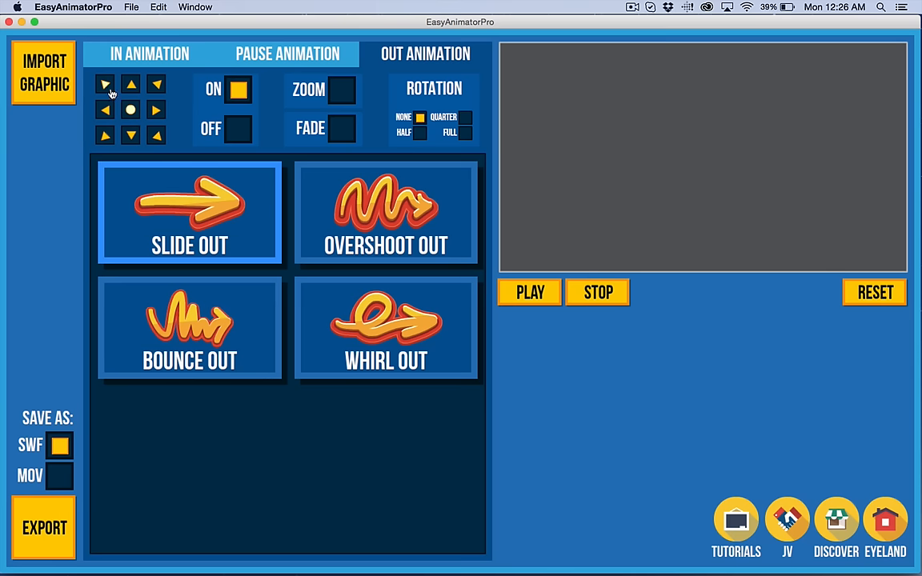
pyautogui.click(149, 53)
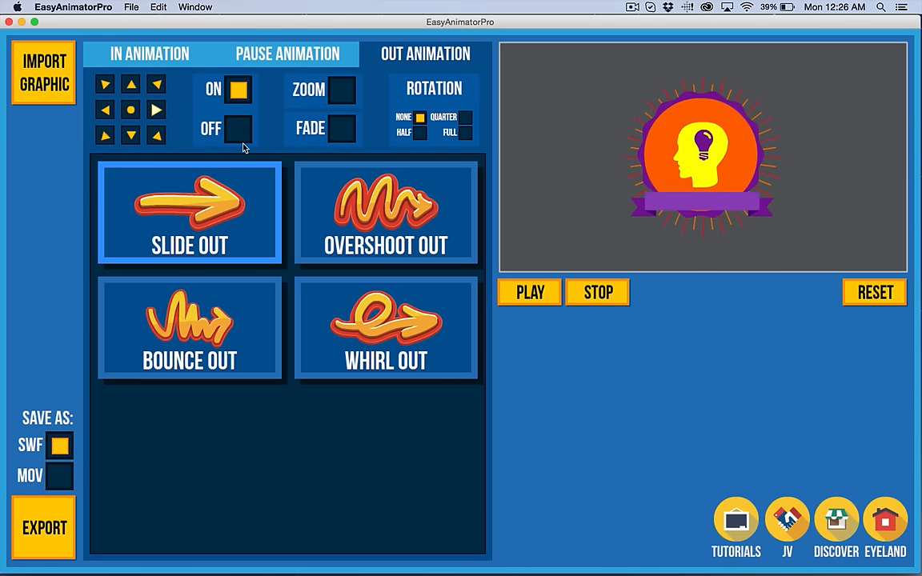
pyautogui.click(386, 328)
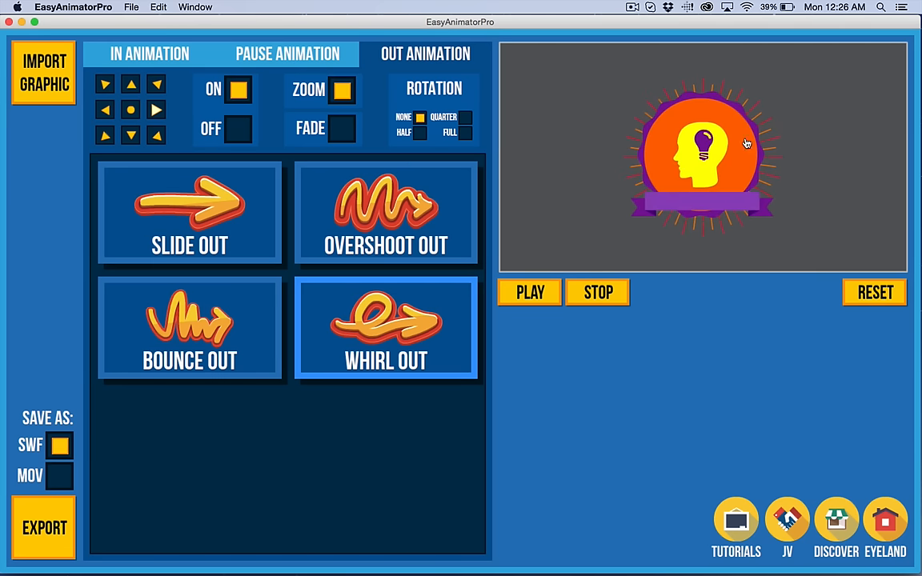
pyautogui.click(287, 54)
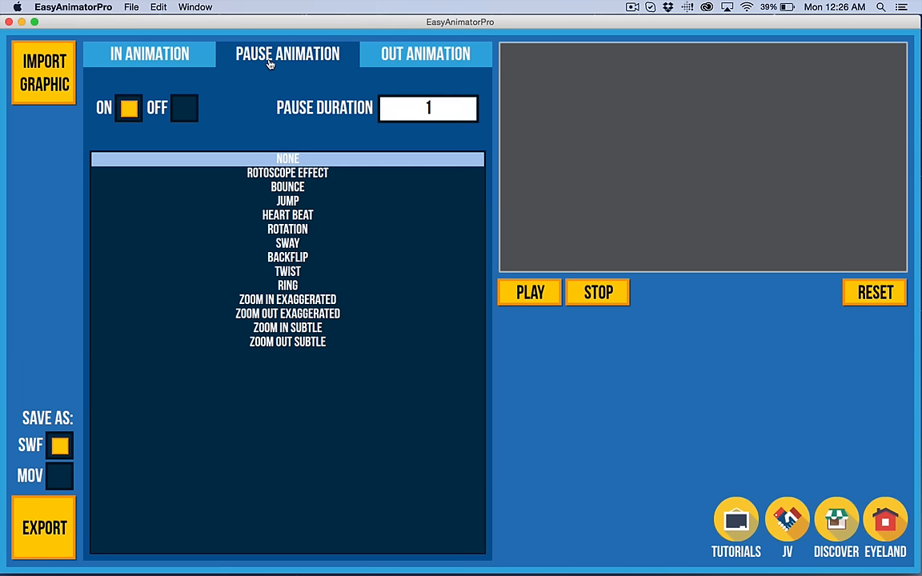
# Step: Turn the pause animation ON, try Rotoscope, then choose Zoom In Exaggerated
pyautogui.click(287, 201)
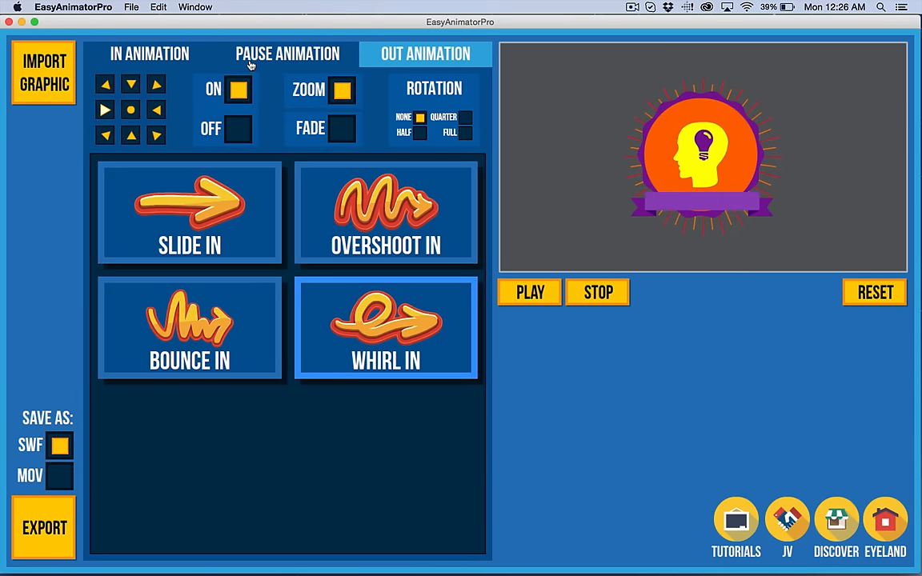
pyautogui.click(287, 53)
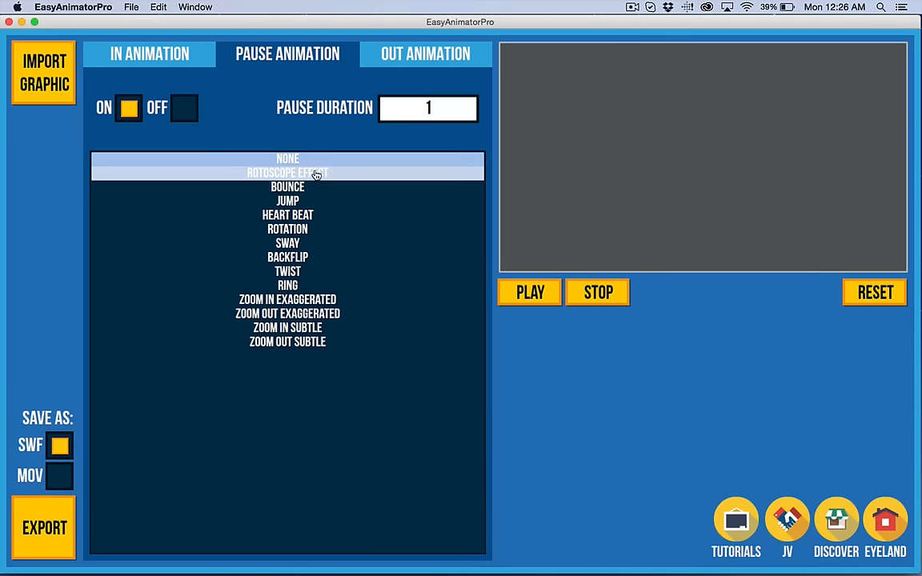
pyautogui.click(287, 172)
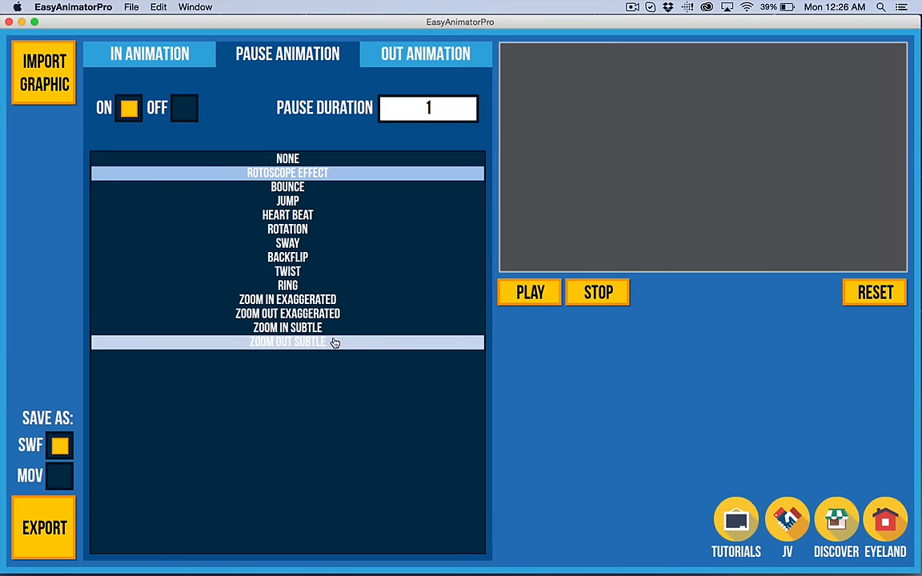
pyautogui.click(287, 299)
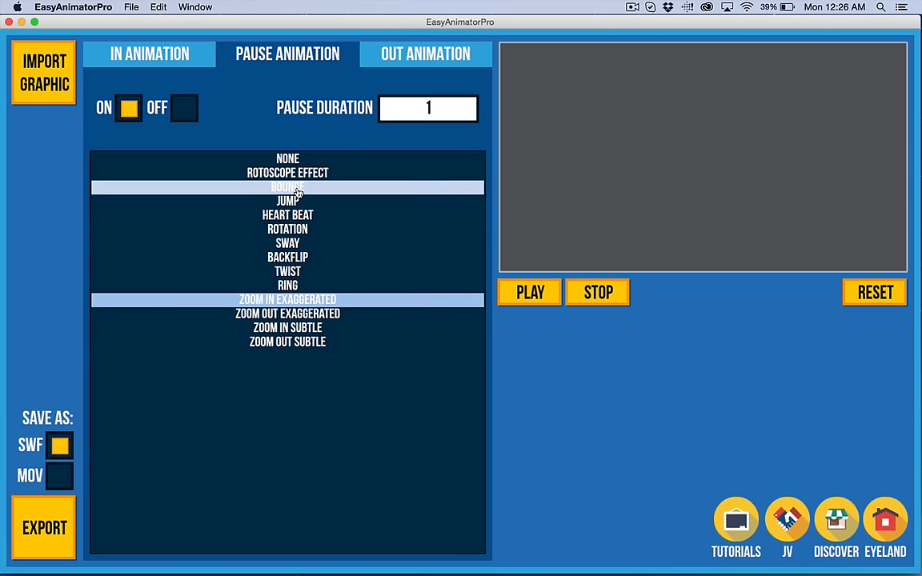
pyautogui.click(287, 172)
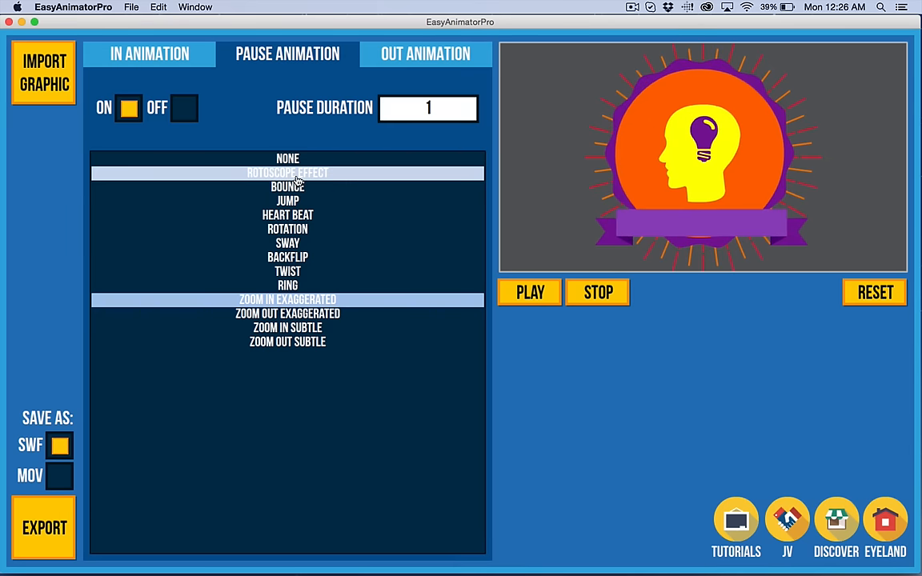
pyautogui.click(287, 299)
pyautogui.write('3')
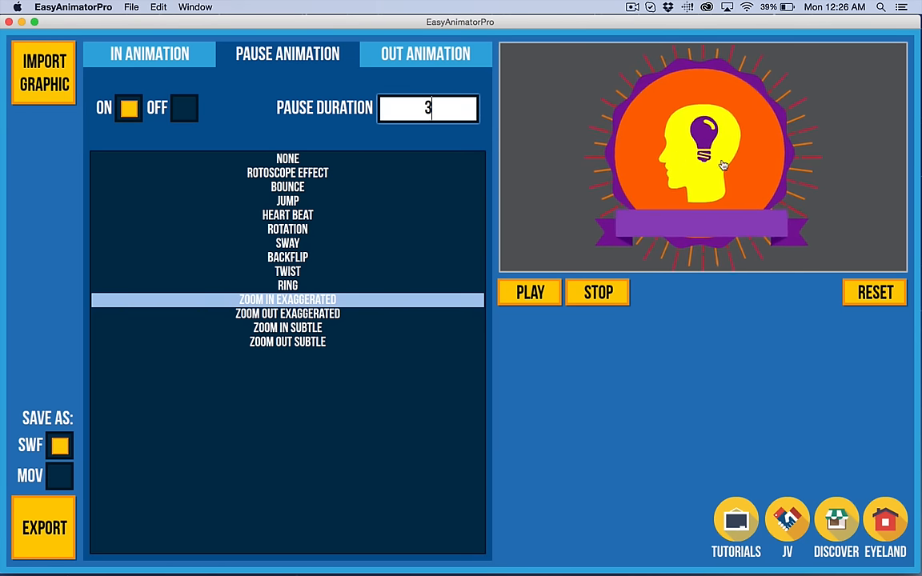
# Step: Set the pause duration to 3 seconds and preview it, ending on the Backflip pause effect
pyautogui.click(874, 292)
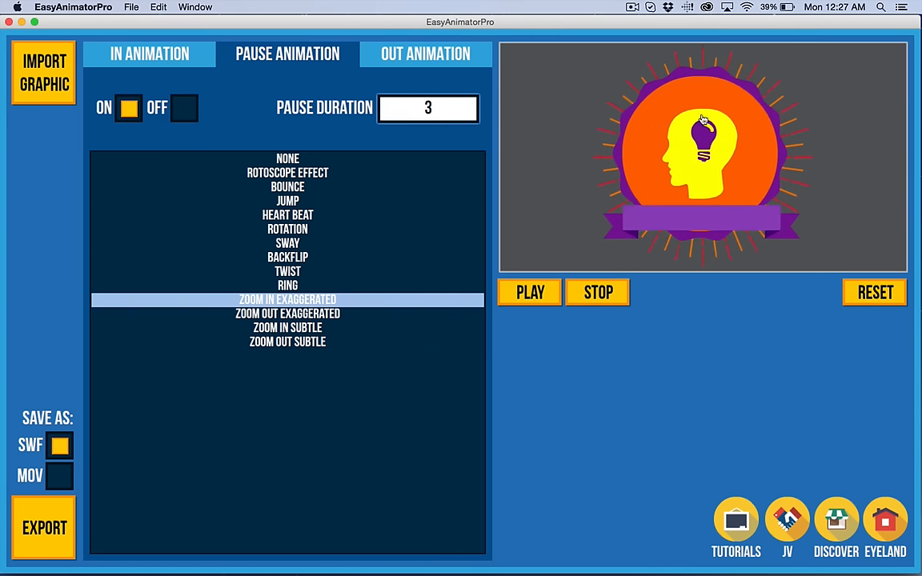
pyautogui.click(597, 293)
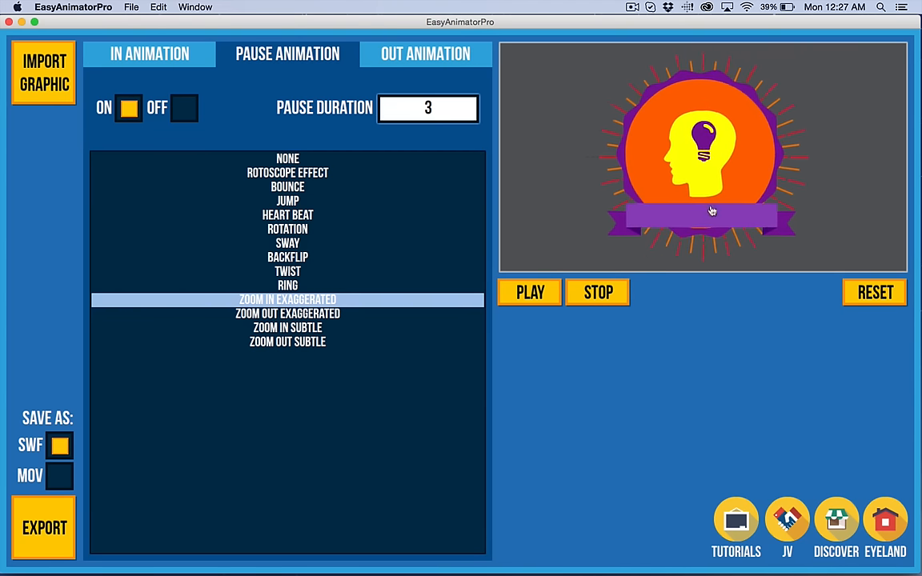
pyautogui.click(287, 257)
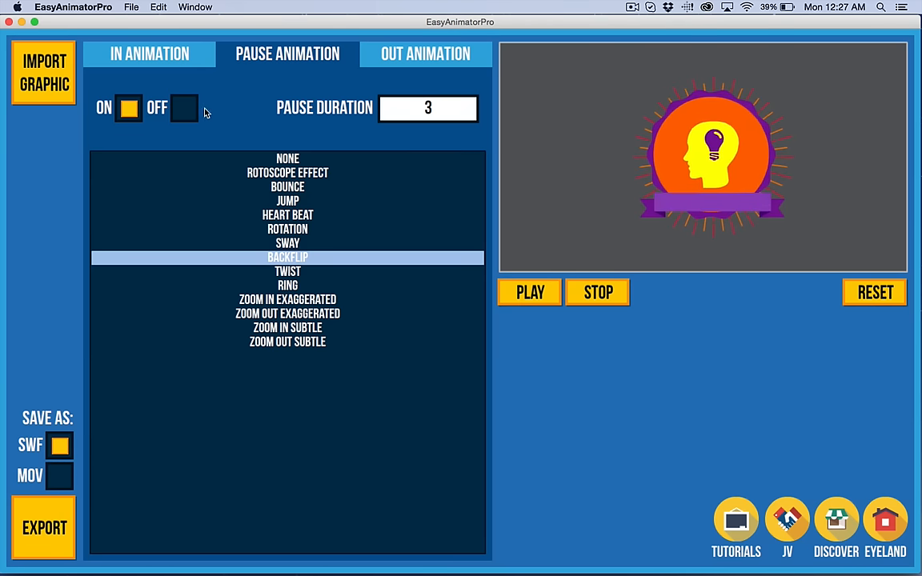
pyautogui.click(425, 54)
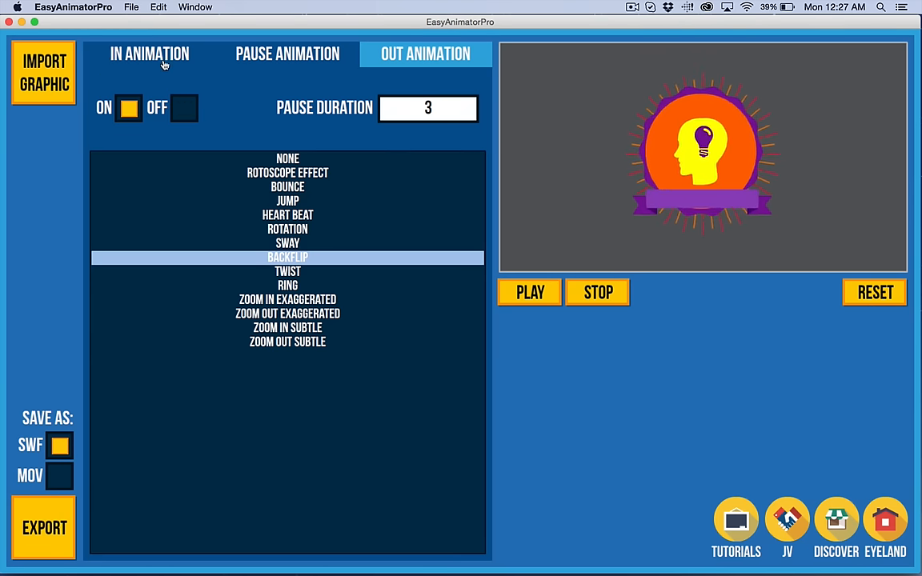
# Step: Recheck Whirl In with Zoom on the entrance, then the Whirl Out exit settings
pyautogui.click(150, 54)
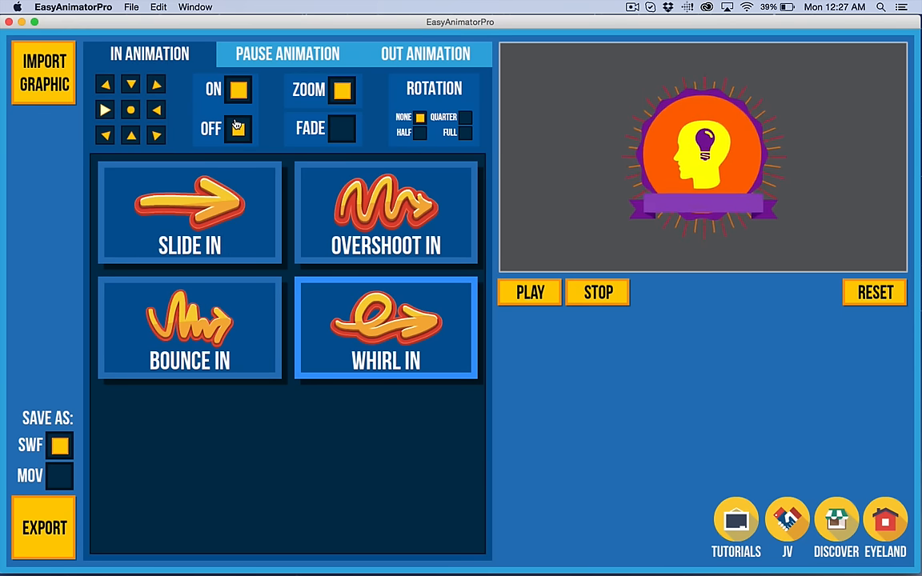
pyautogui.click(341, 128)
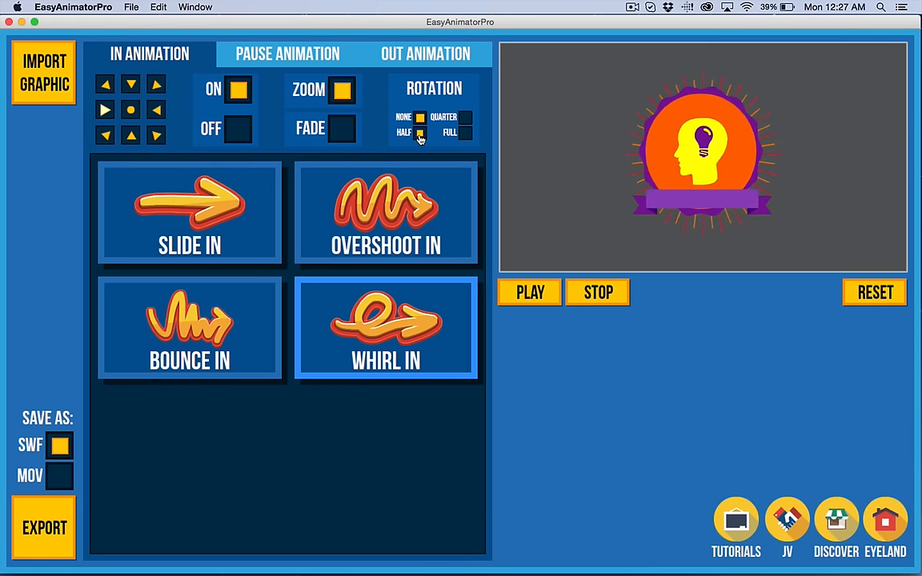
pyautogui.click(425, 53)
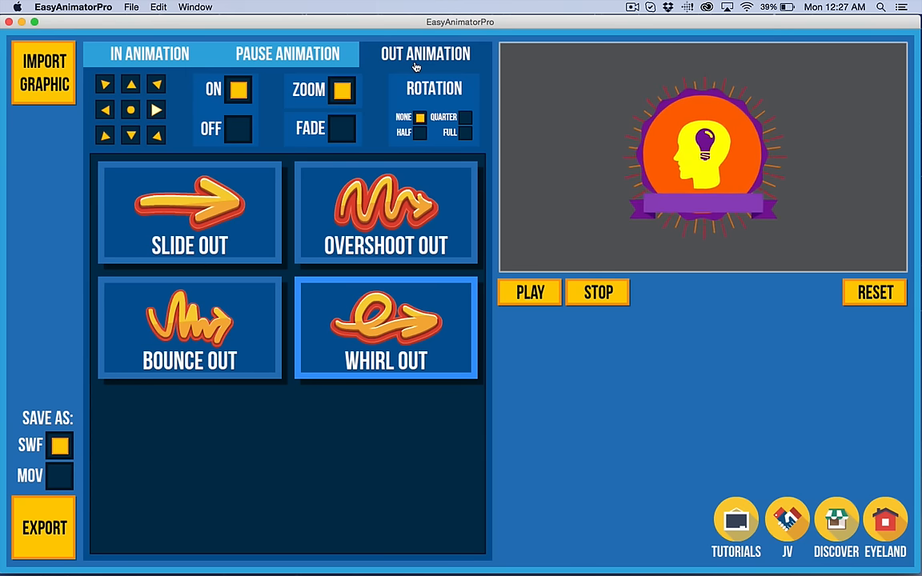
pyautogui.click(385, 212)
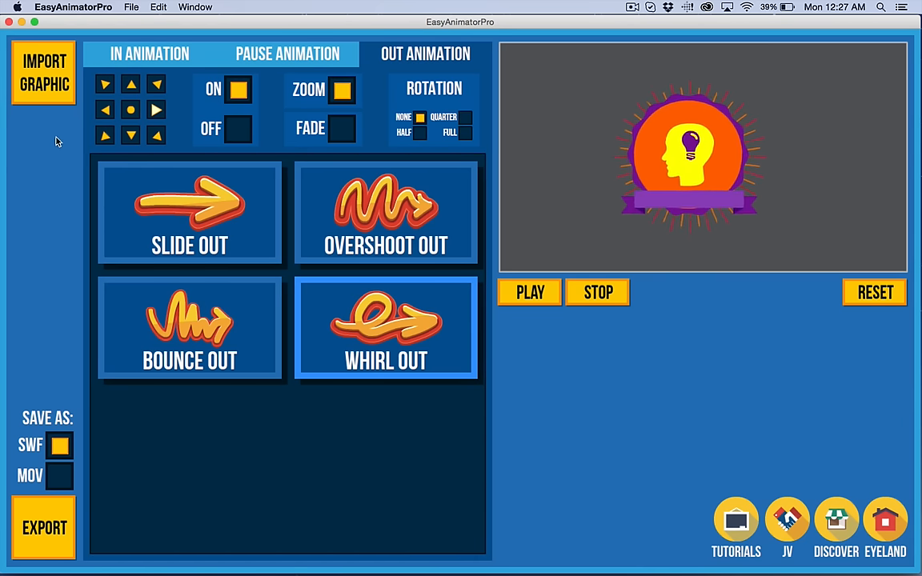
# Step: Play the full badge animation preview several times from the start
pyautogui.click(530, 292)
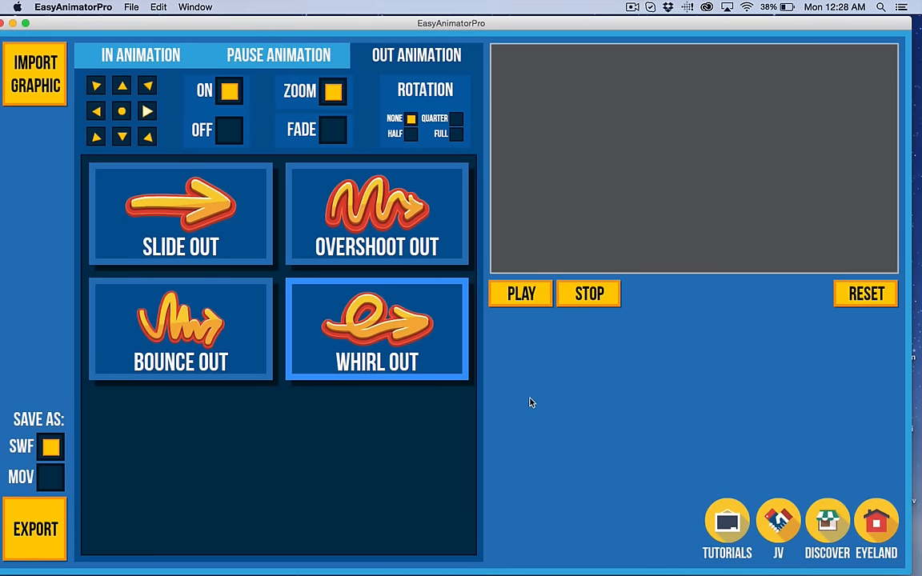
pyautogui.click(520, 294)
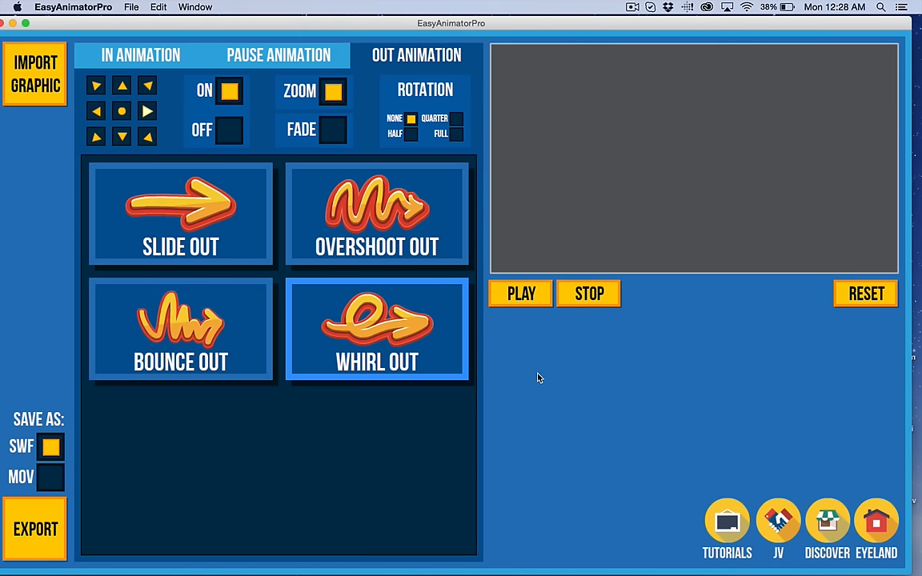
pyautogui.click(520, 294)
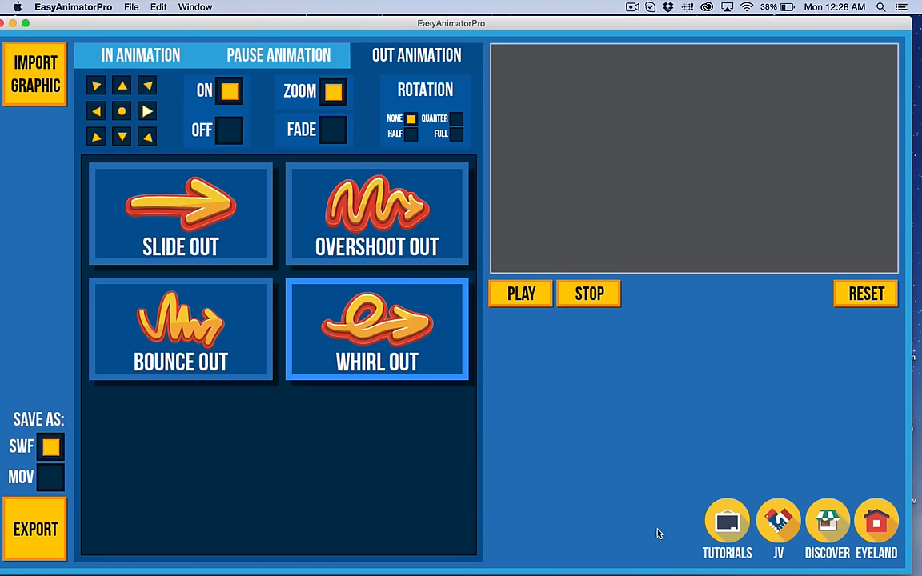
pyautogui.click(520, 294)
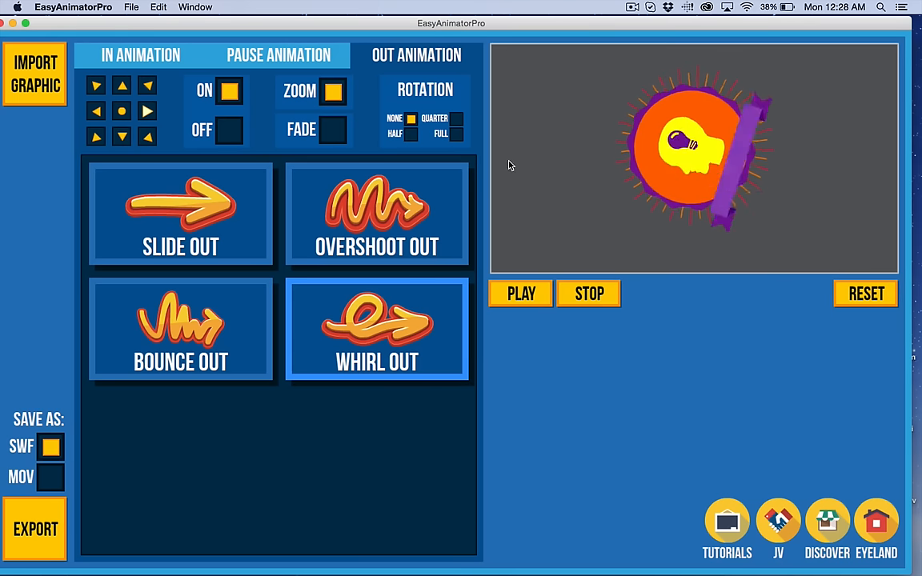
pyautogui.moveTo(628, 445)
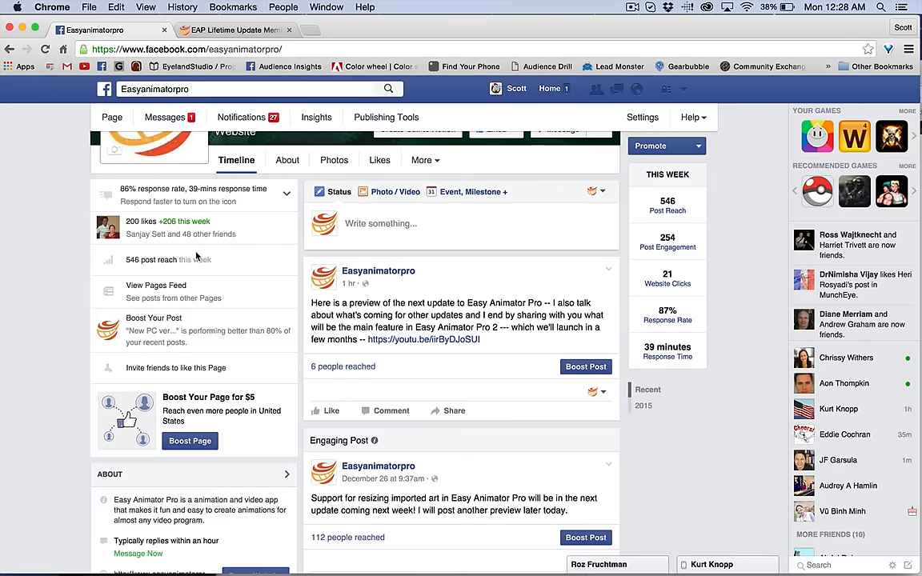
pyautogui.scroll(3)
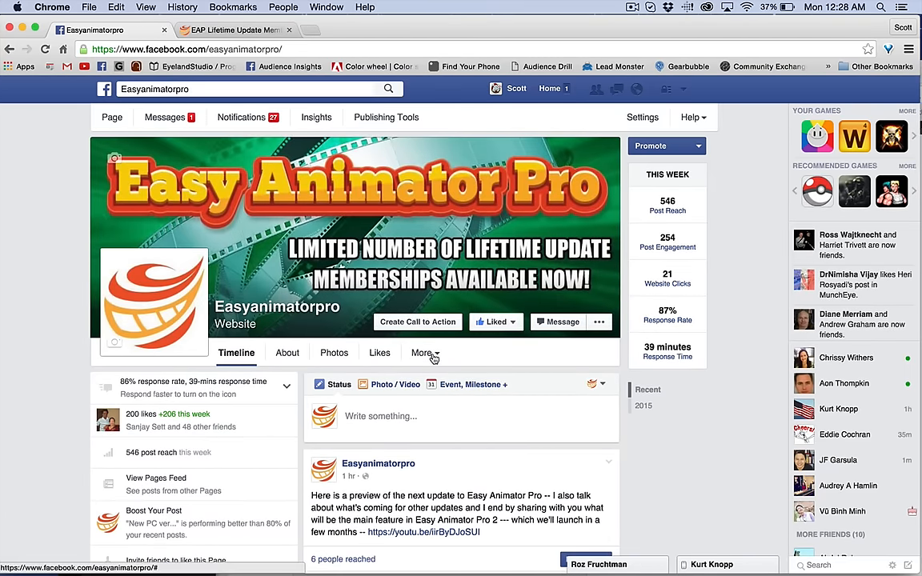
pyautogui.scroll(-3)
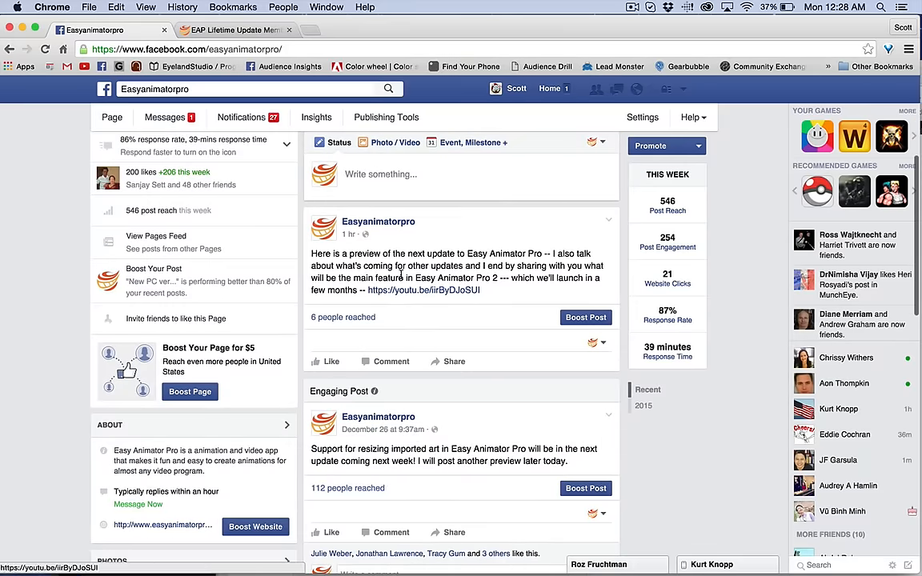
pyautogui.scroll(-3)
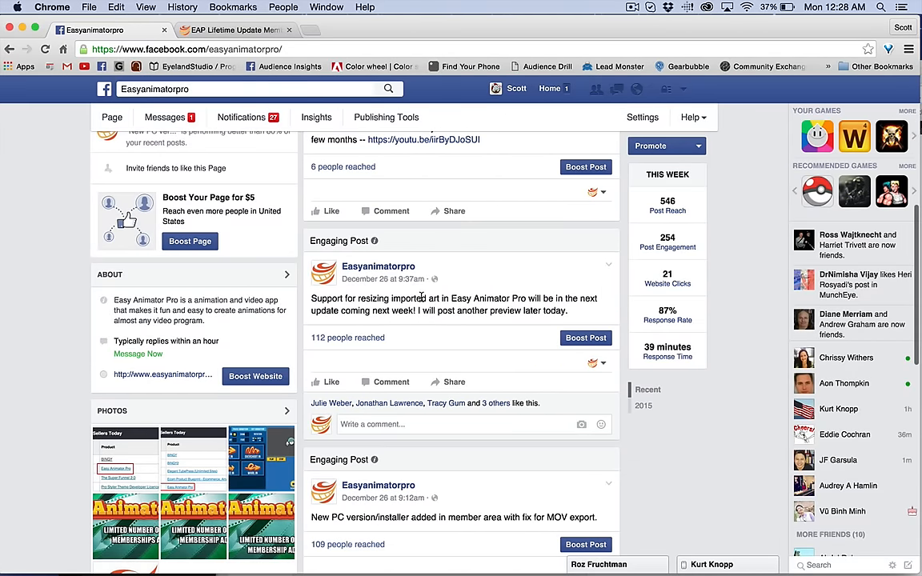
pyautogui.moveTo(422, 321)
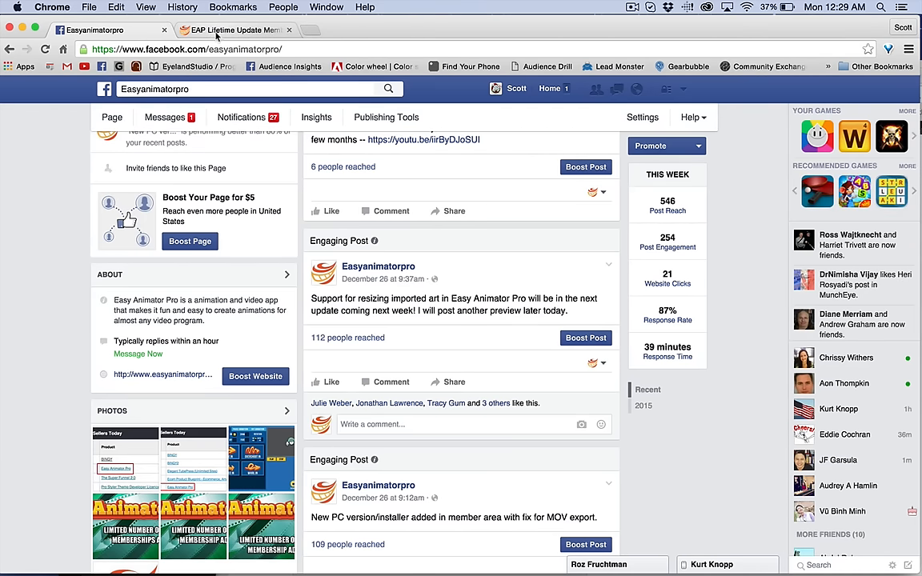
# Step: Switch to the EAP Lifetime Update Member Dashboard and scroll its pending updates and downloads
pyautogui.click(233, 30)
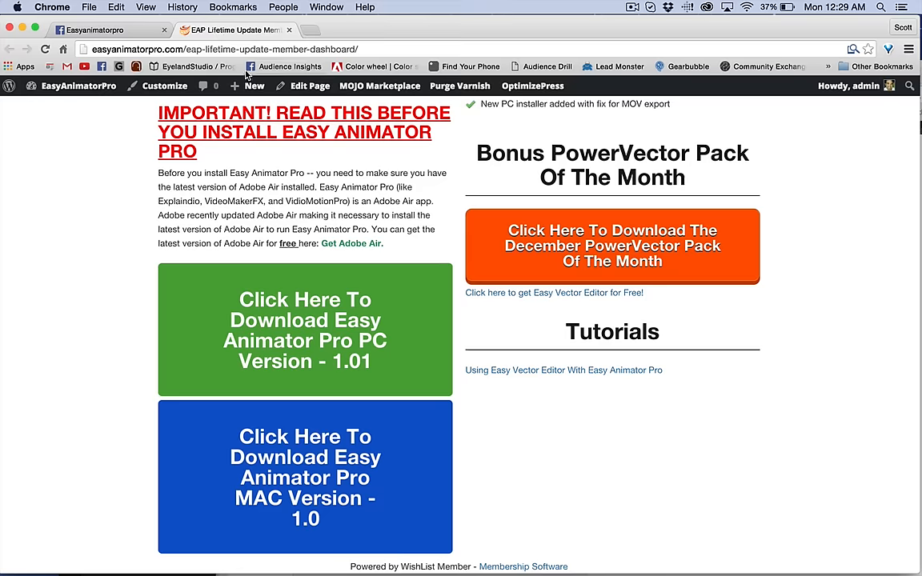
pyautogui.scroll(3)
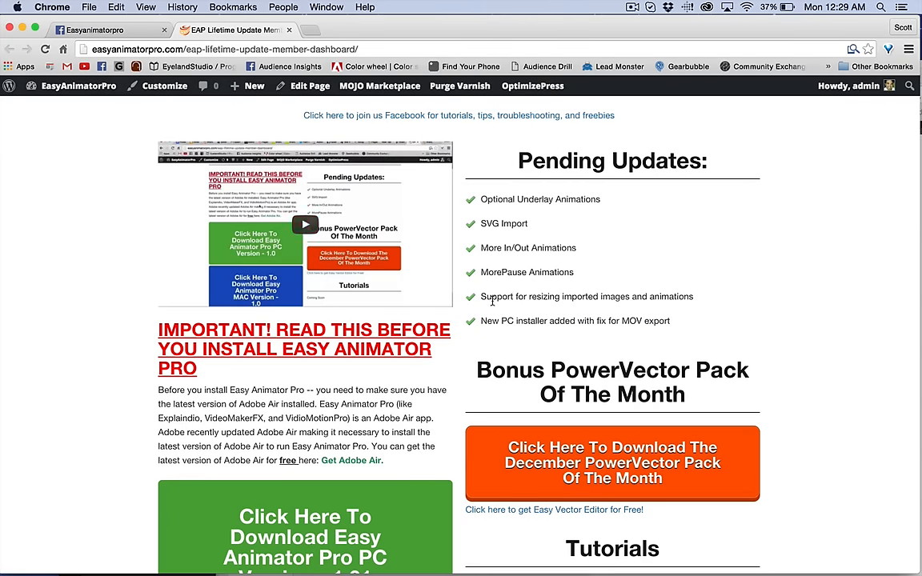
pyautogui.moveTo(457, 201)
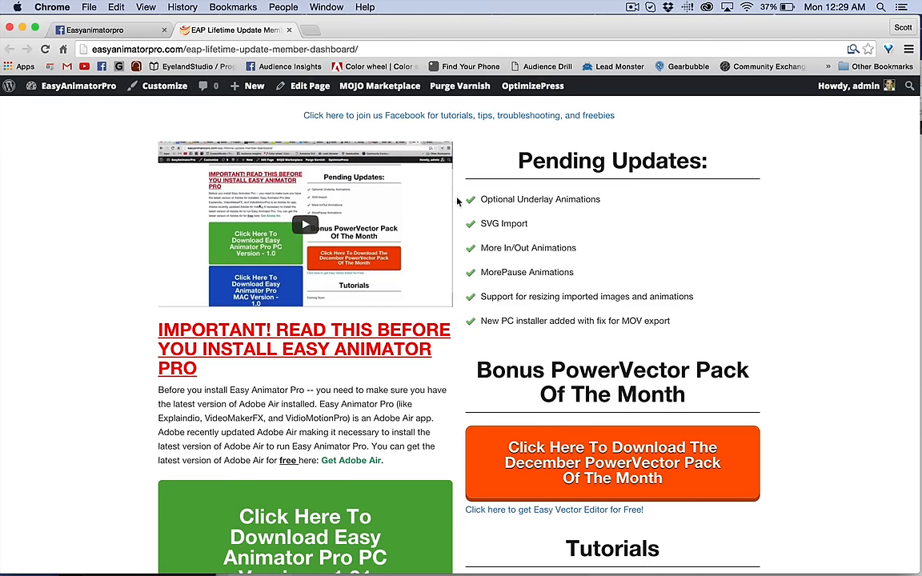
pyautogui.scroll(-3)
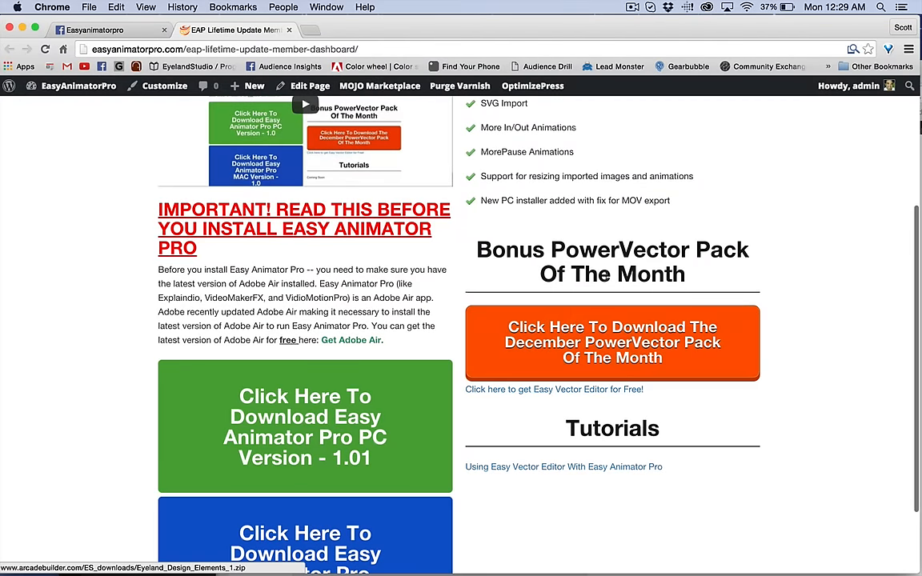
pyautogui.moveTo(603, 365)
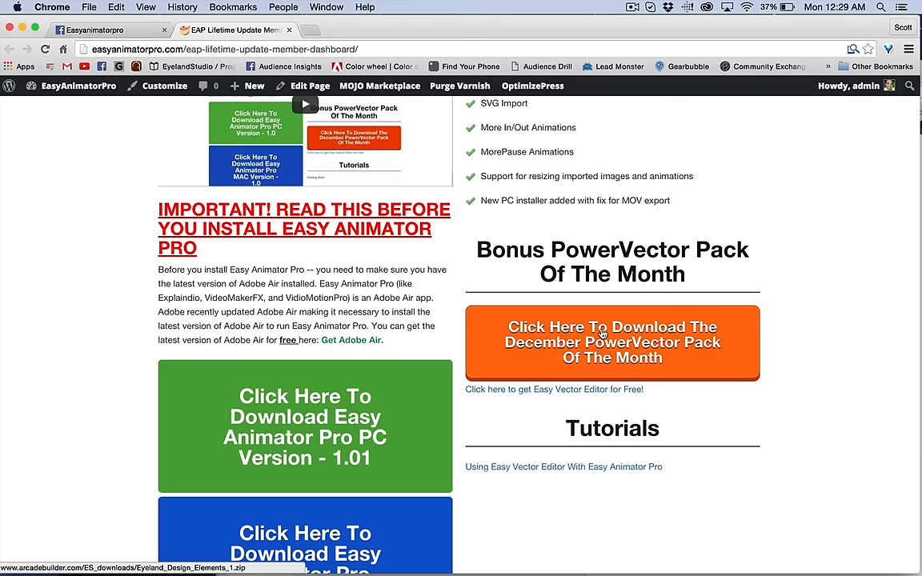
pyautogui.moveTo(608, 258)
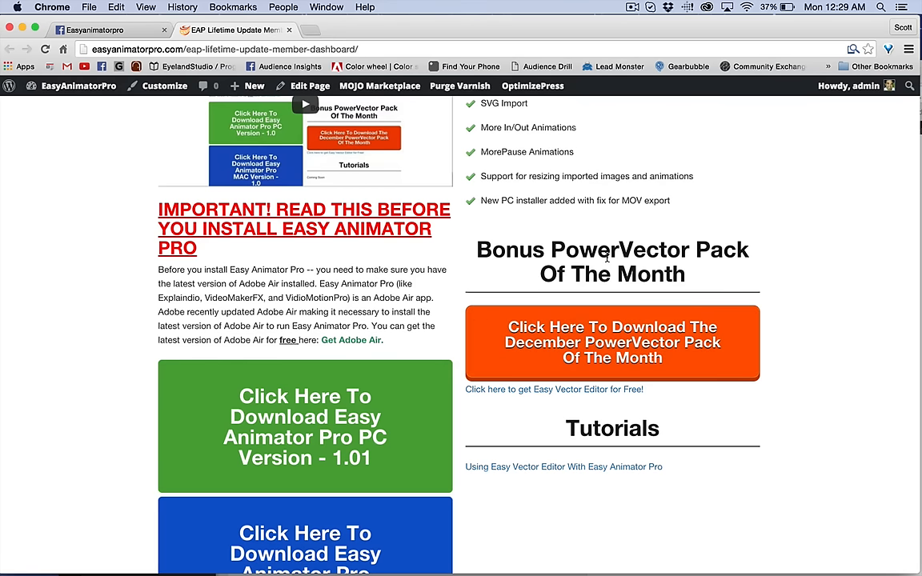
pyautogui.moveTo(660, 310)
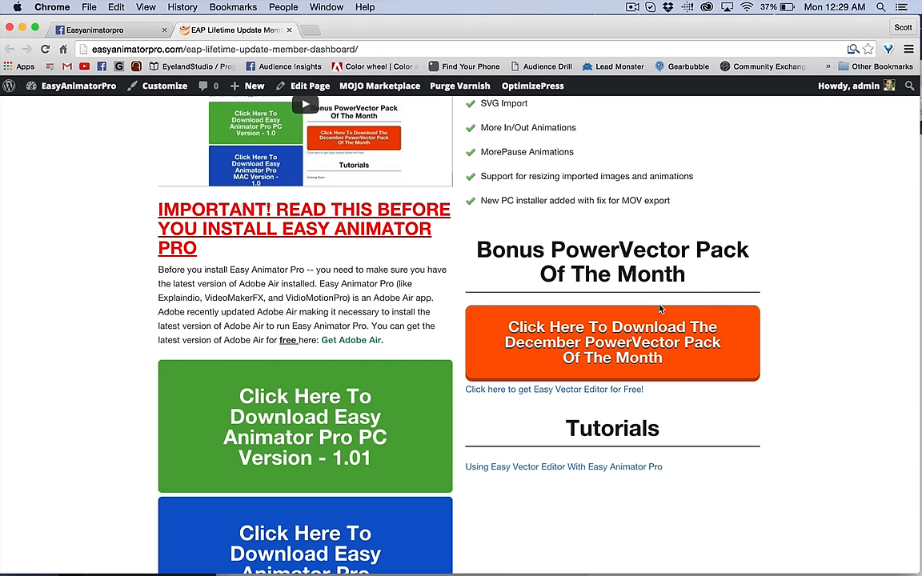
pyautogui.moveTo(665, 326)
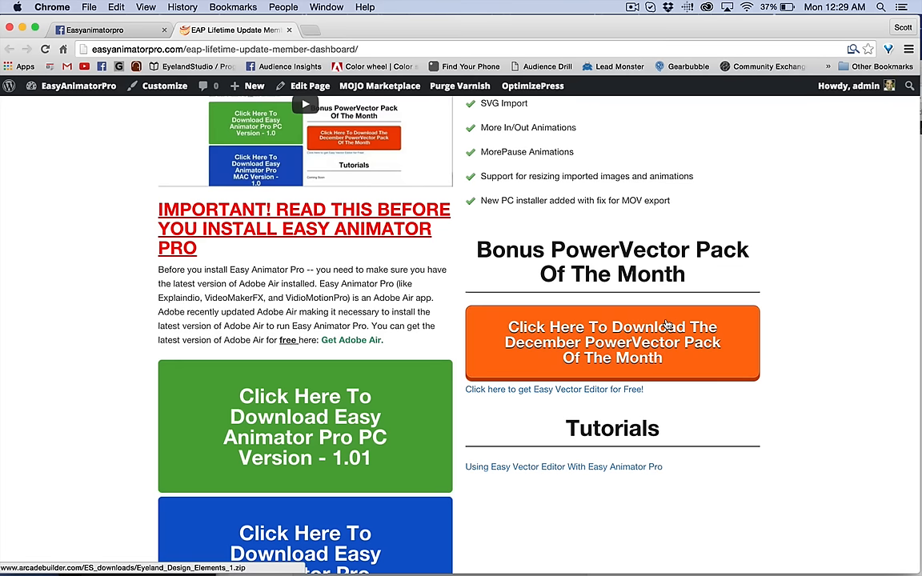
pyautogui.moveTo(694, 363)
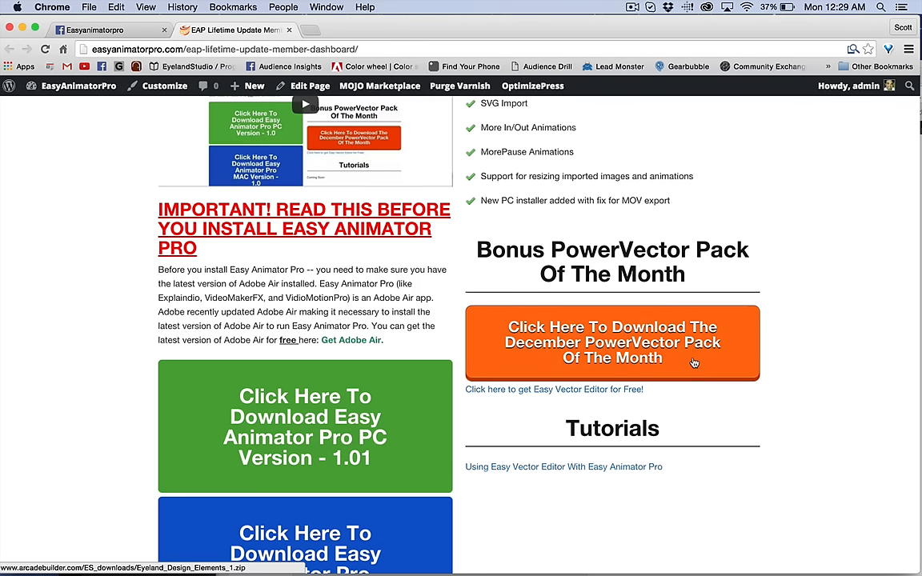